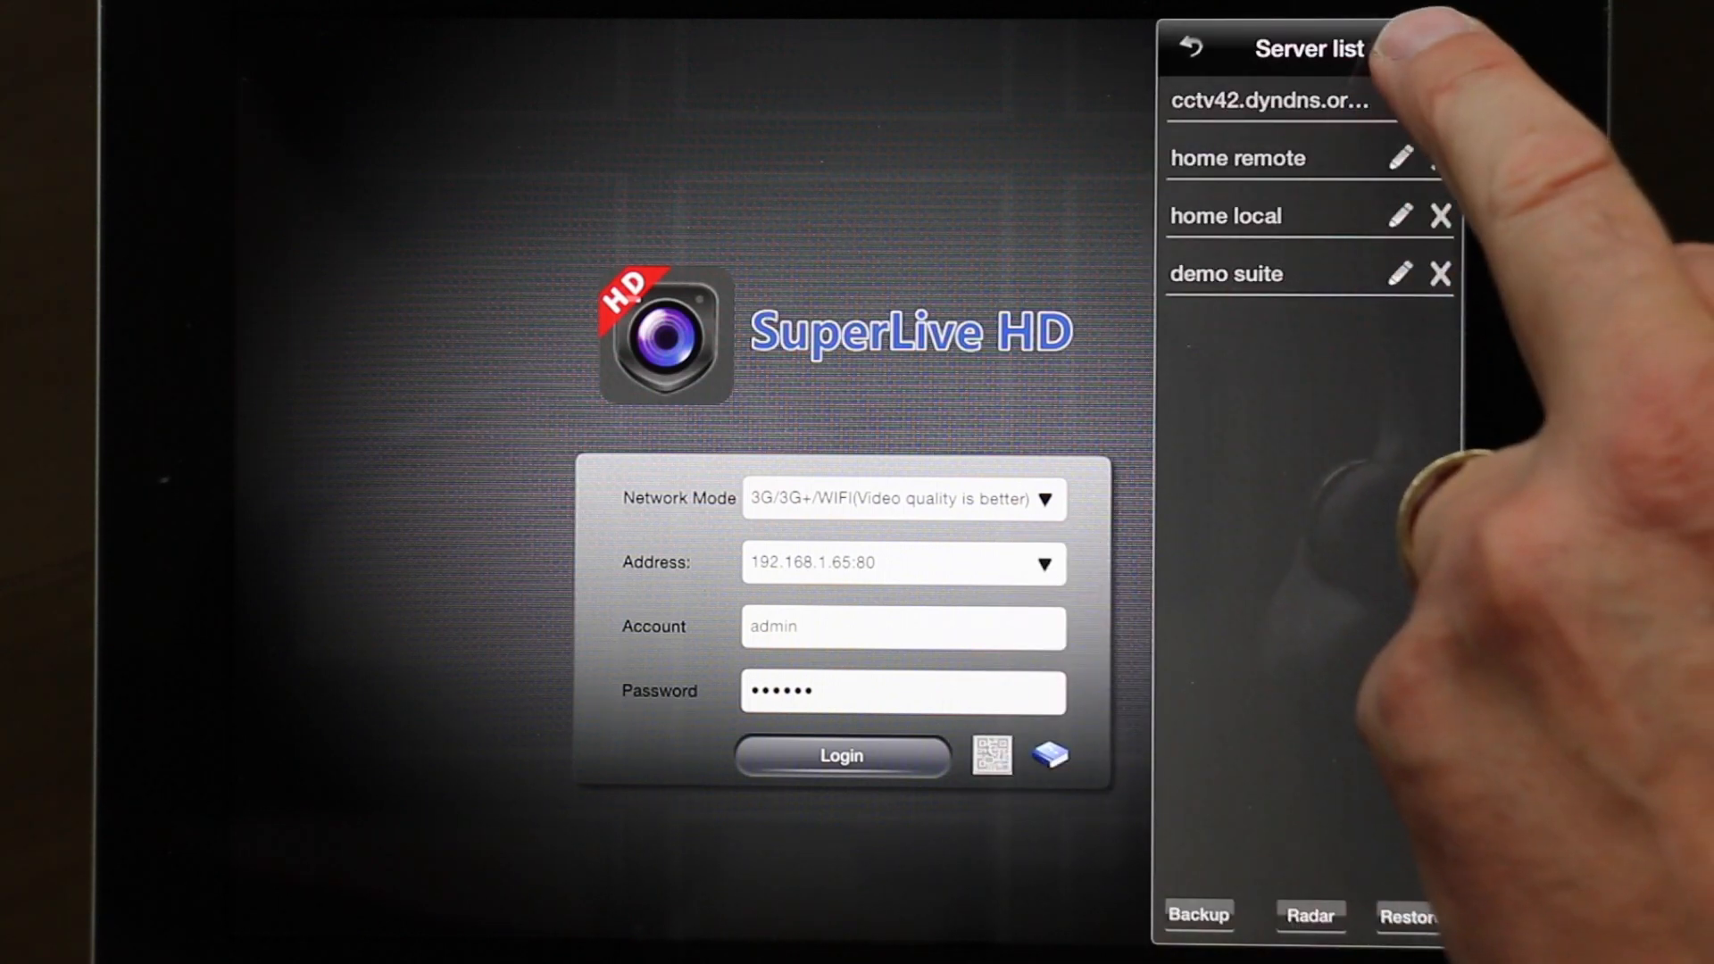
- Start a new device entry and enter the title 'local dvr'
left_click(1421, 48)
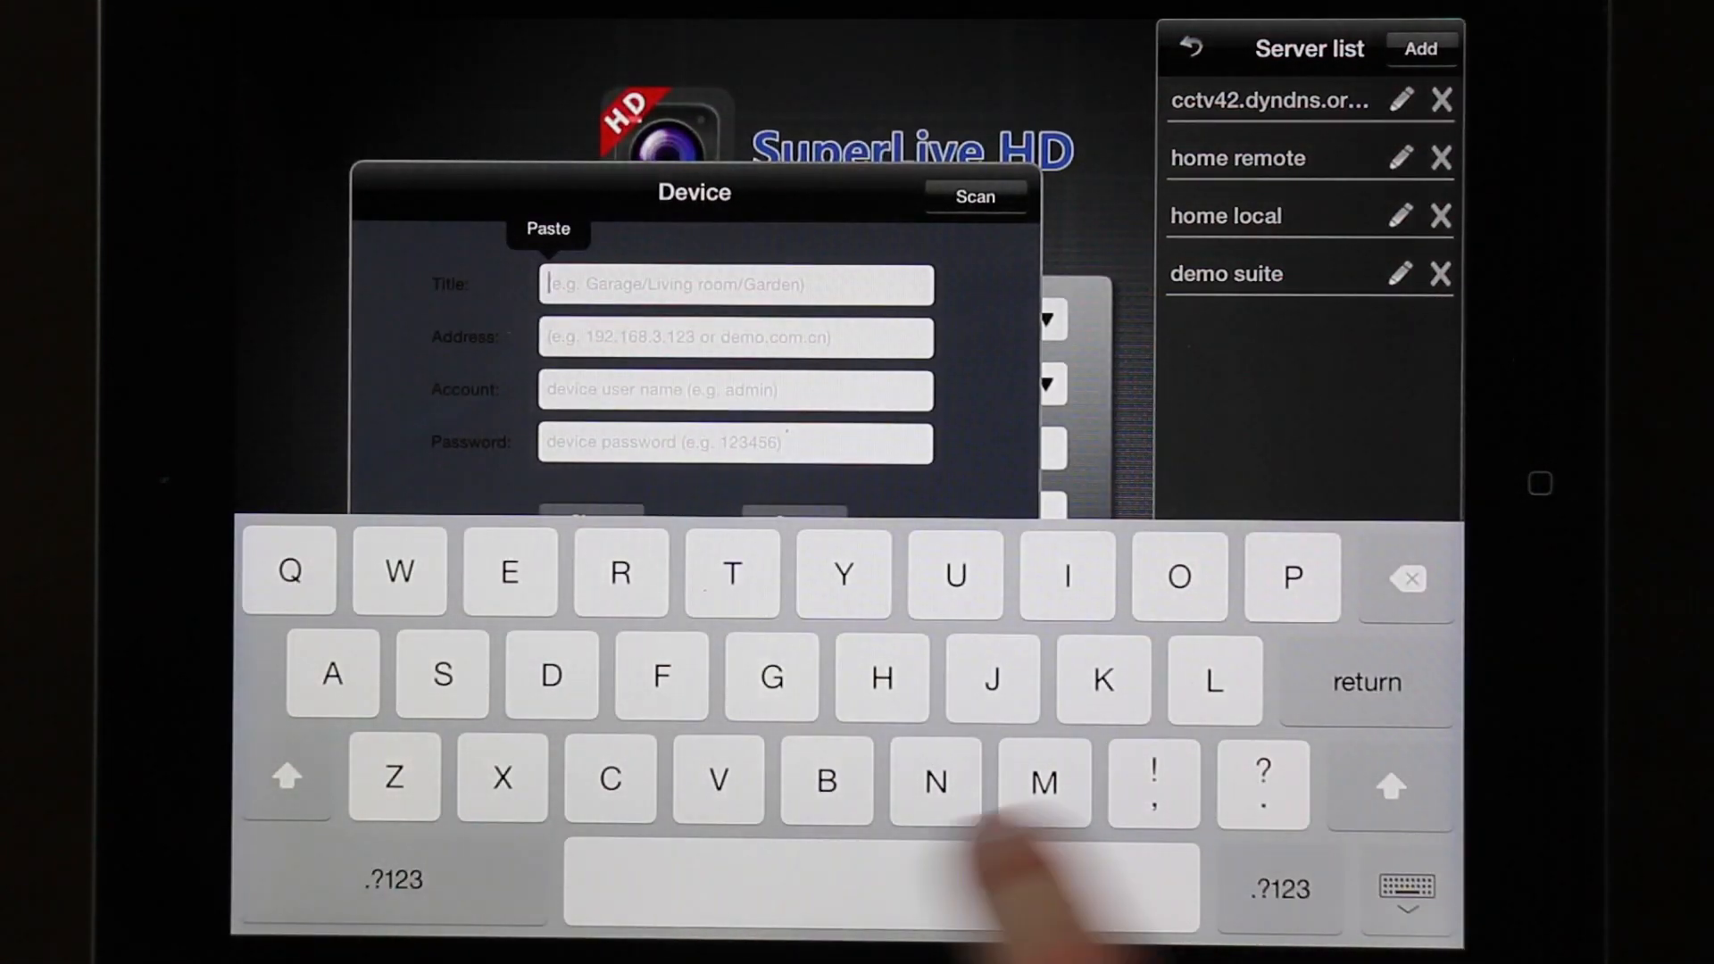
type("local dvr")
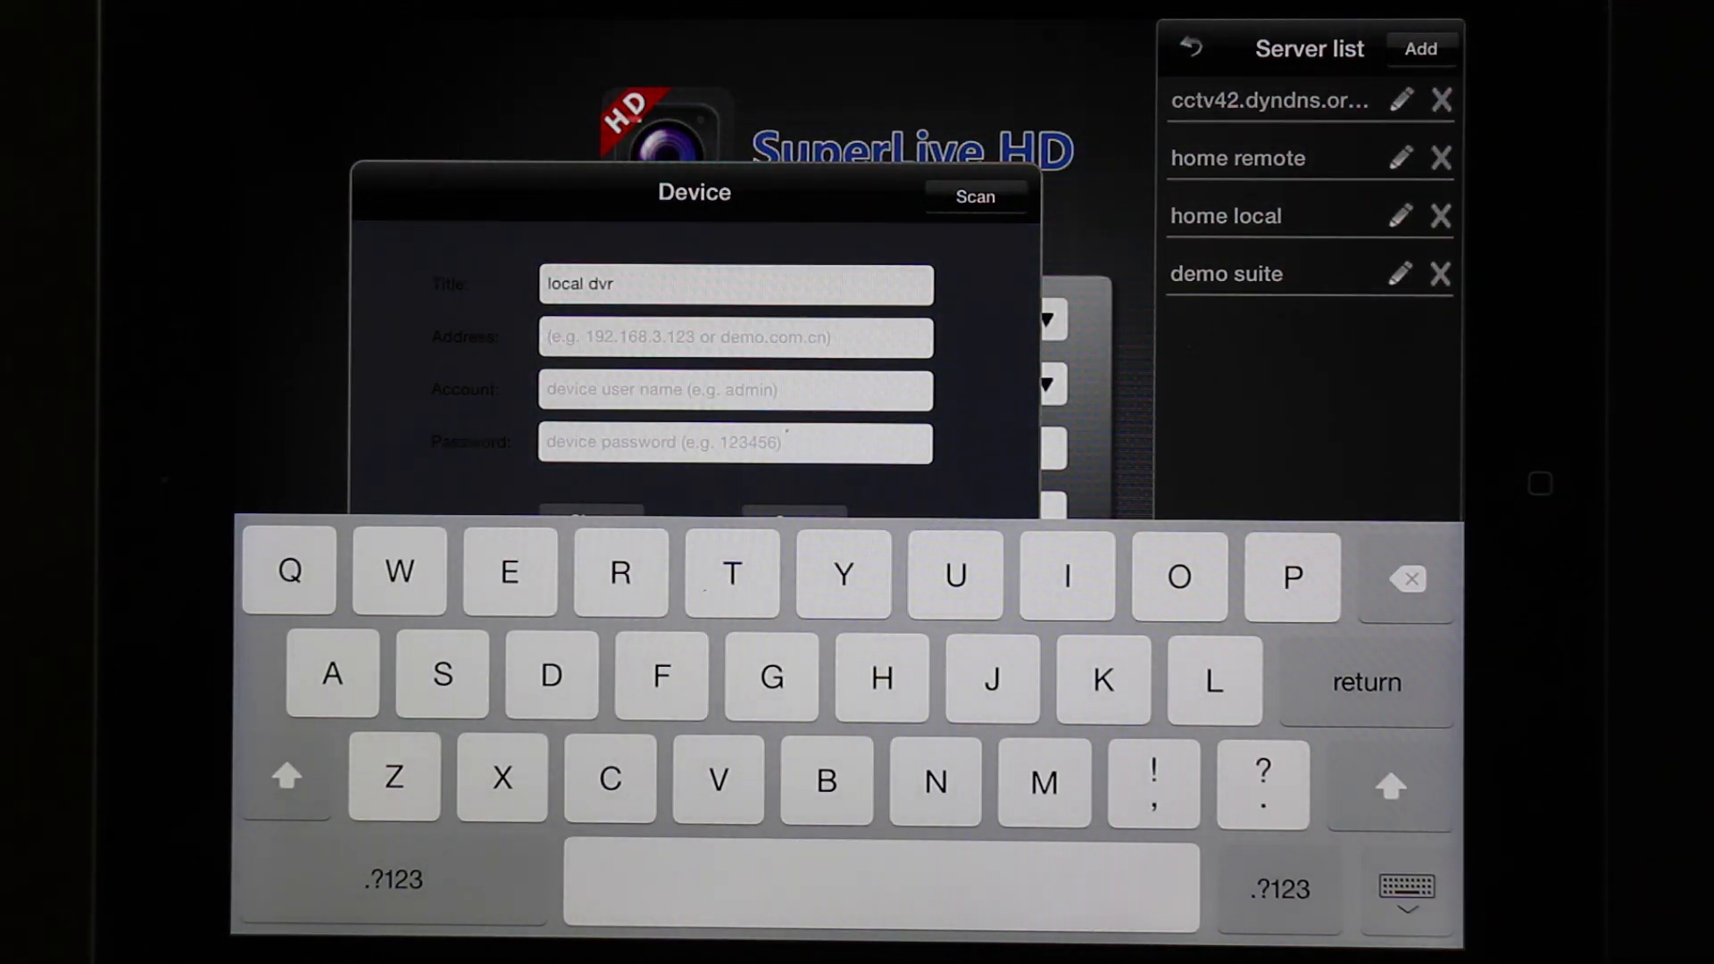
- Enter address 192.168.1.65:80 and login details, then save the local dvr device
left_click(390, 879)
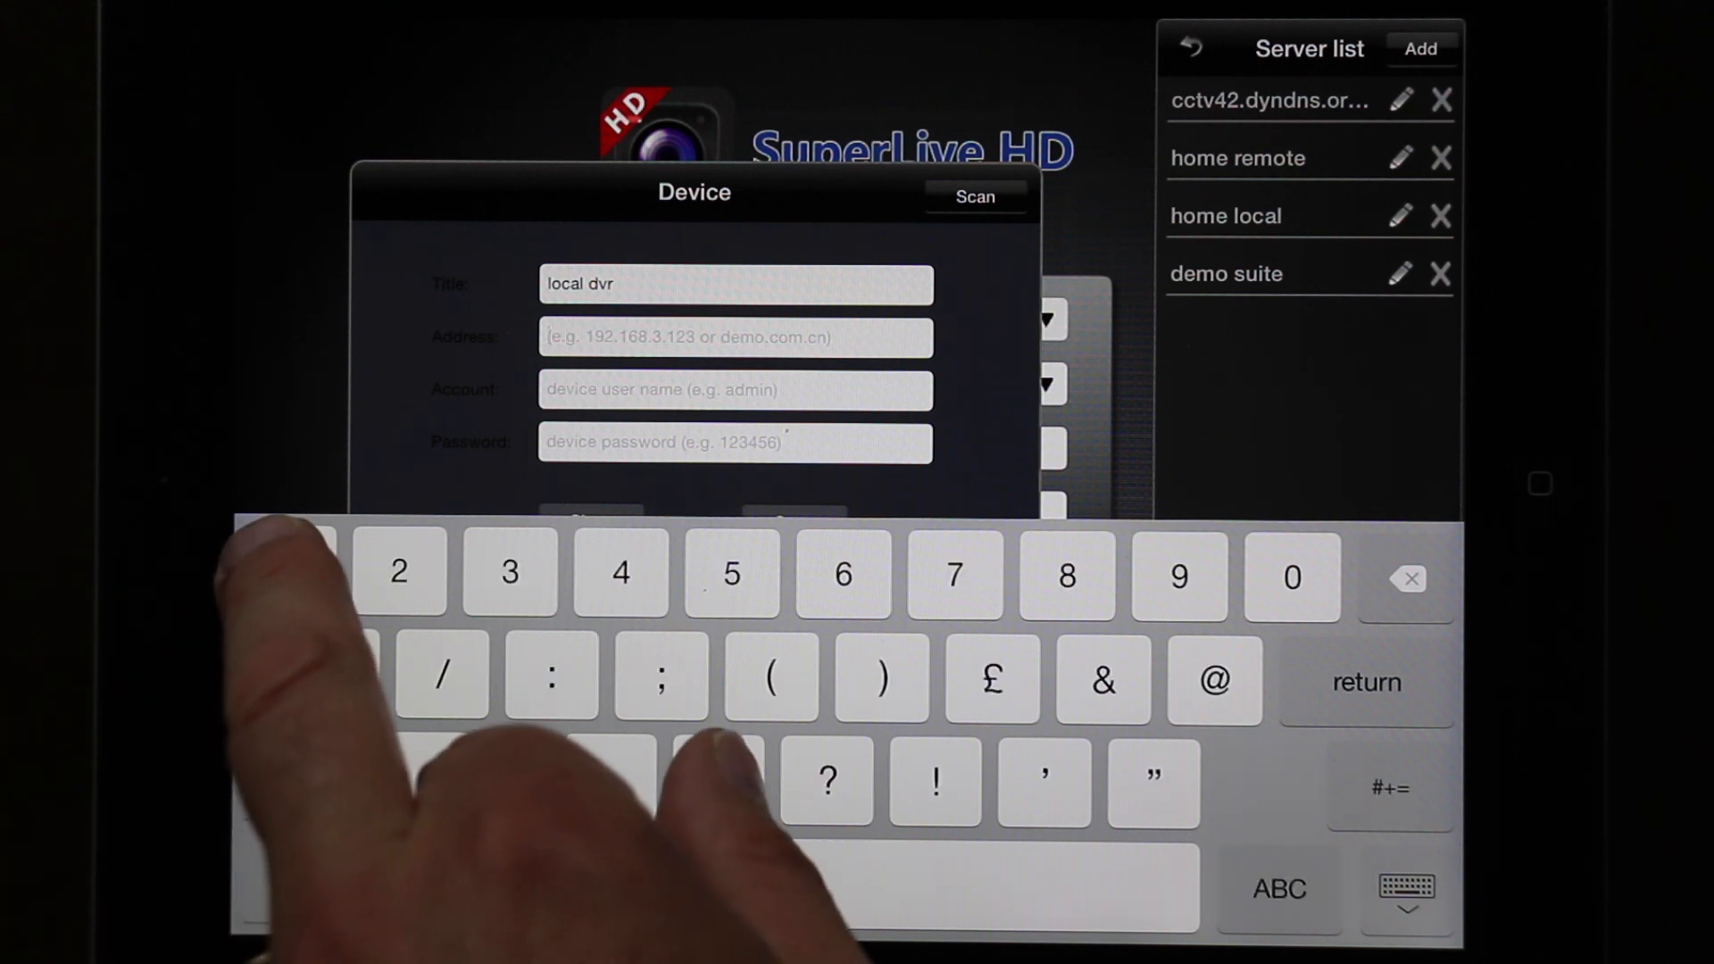
type("192")
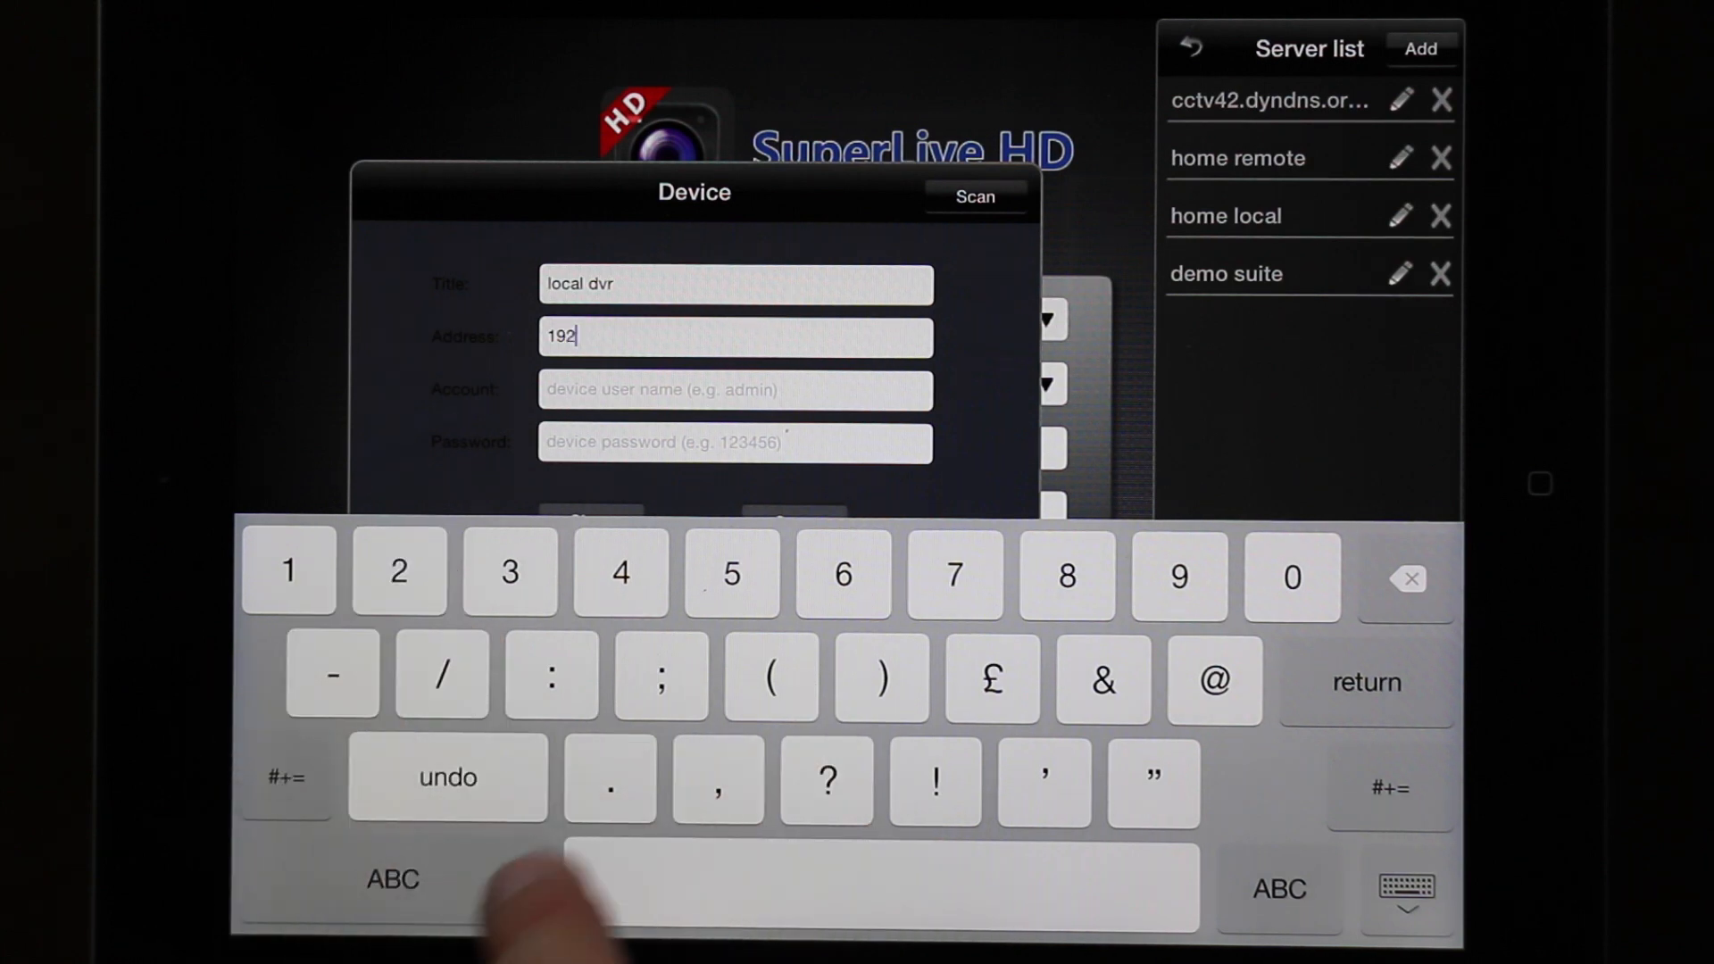
left_click(1066, 576)
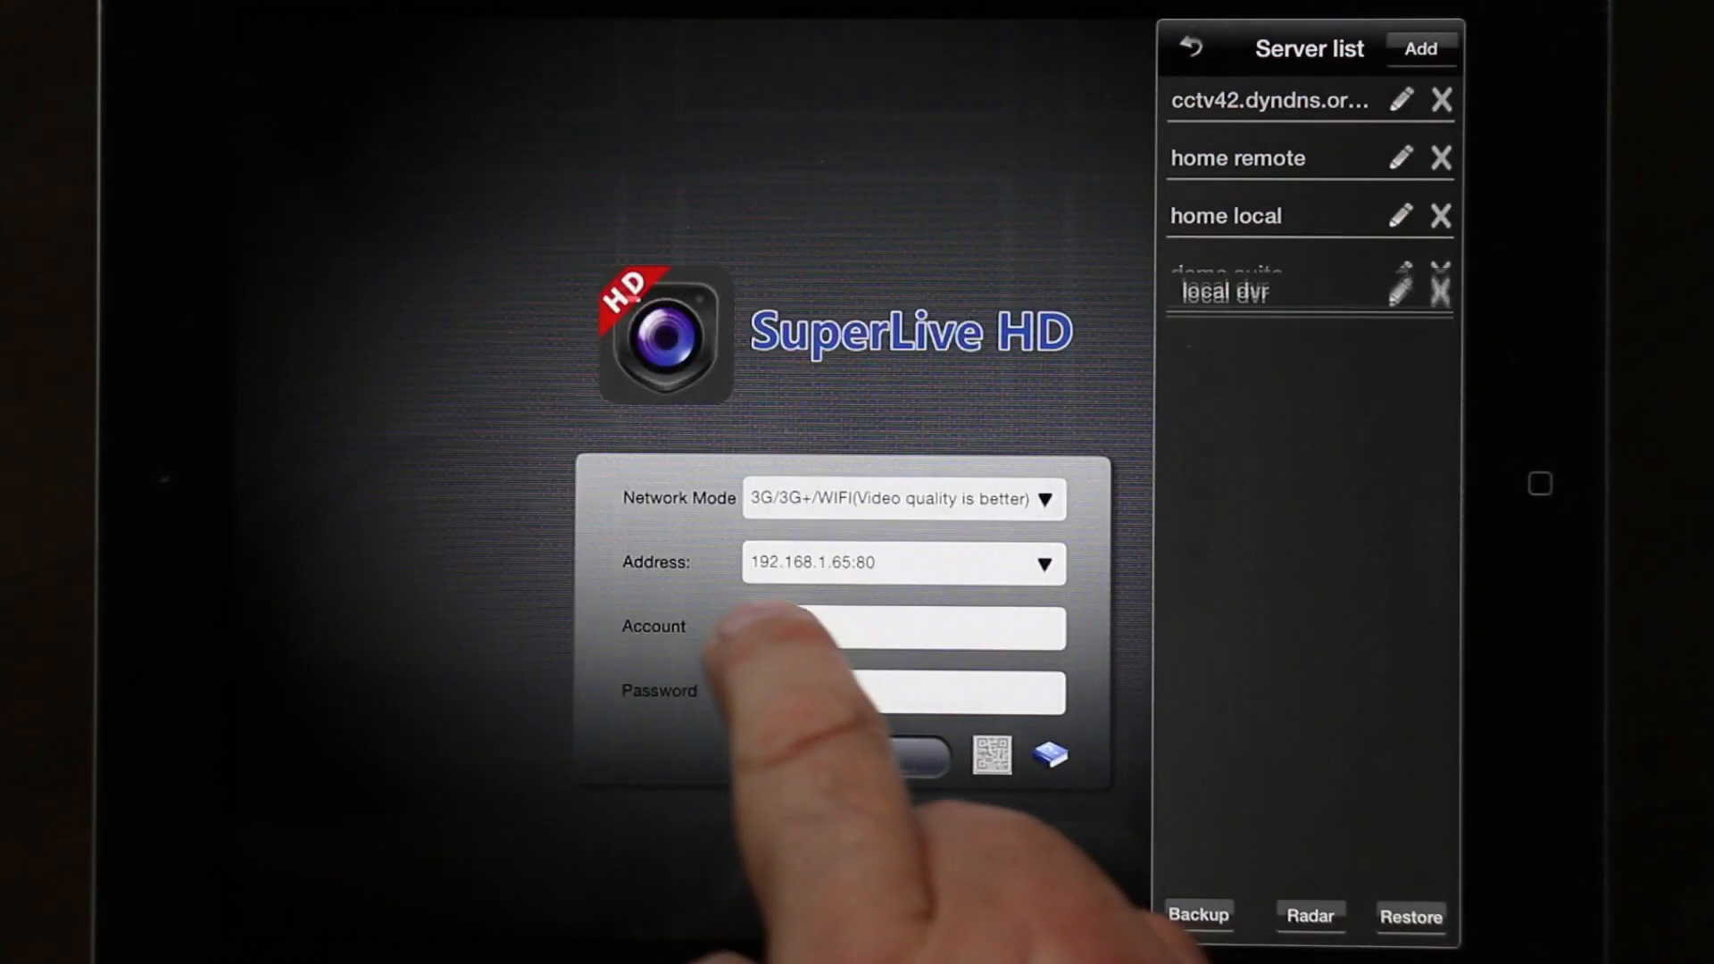
- Load local dvr into the login form and log in to see channel 1's driveway
left_click(1222, 289)
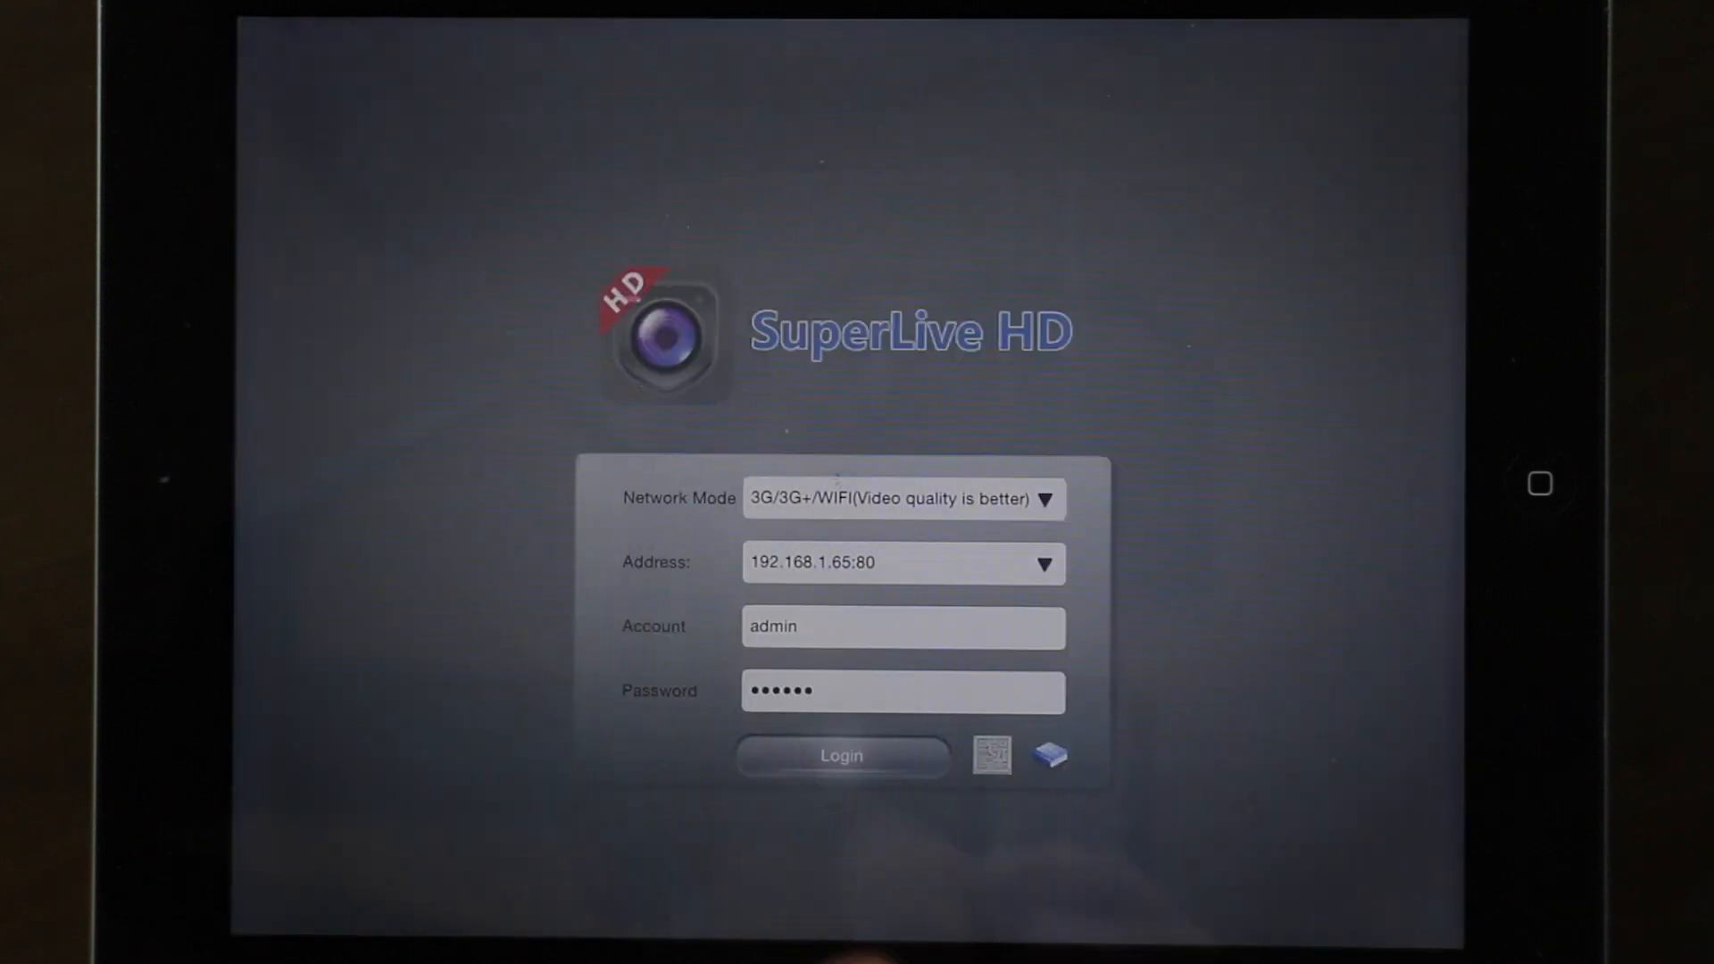
left_click(841, 755)
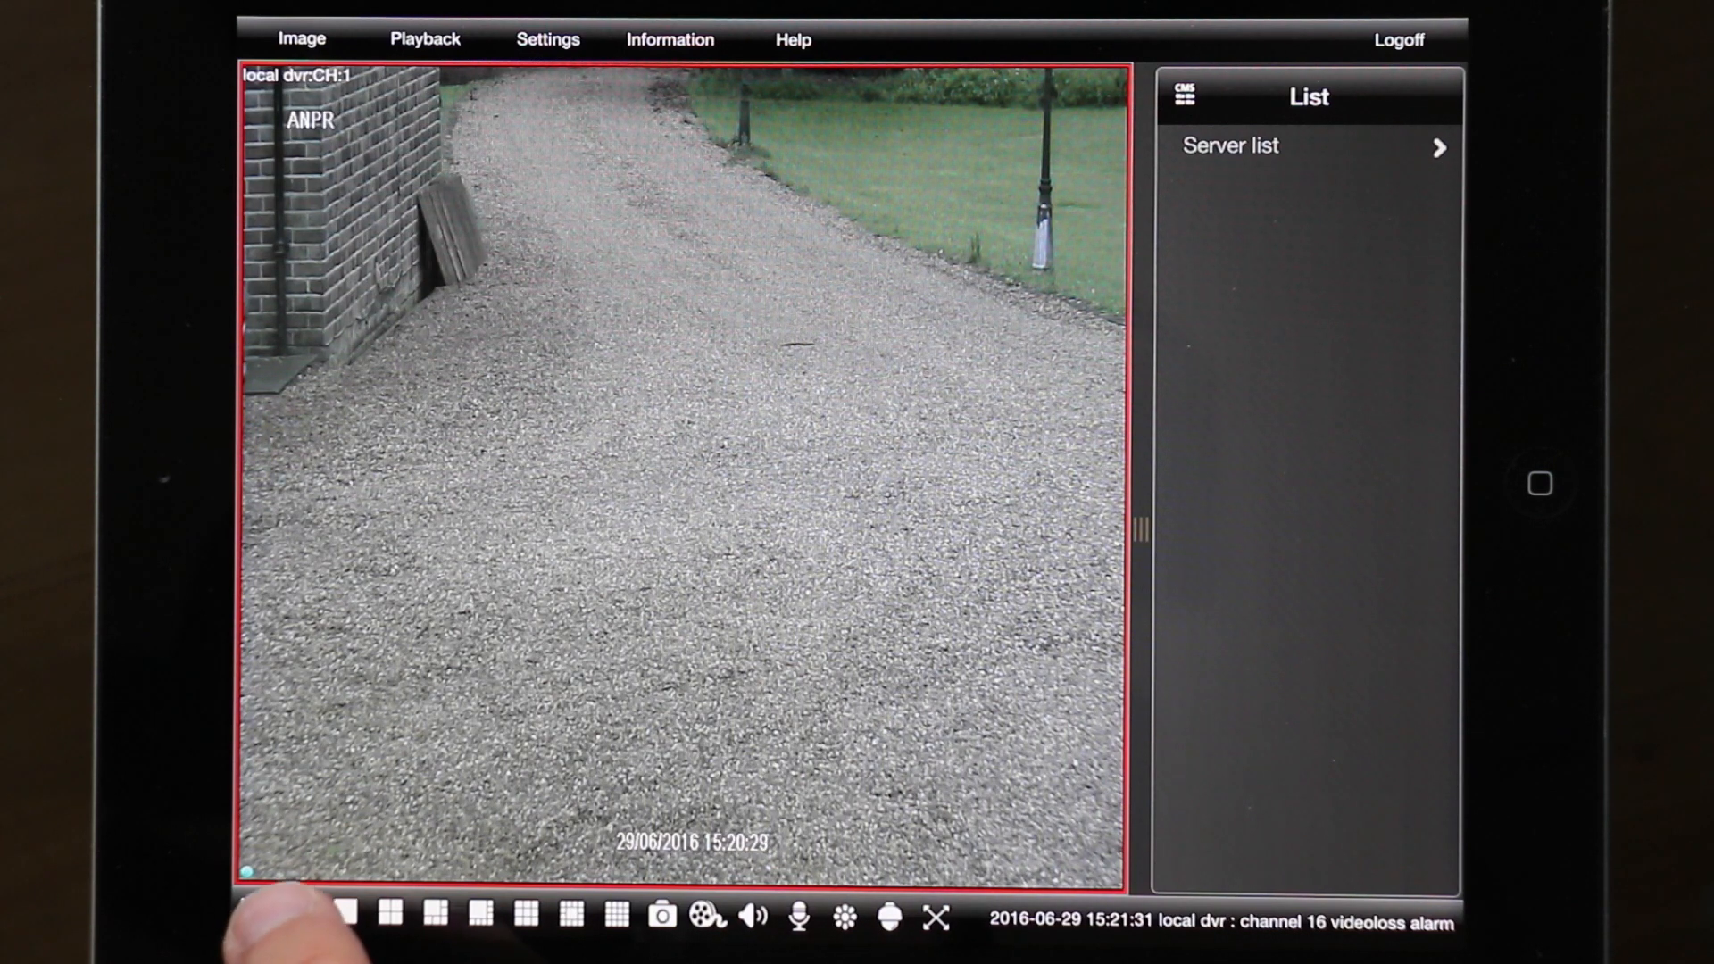
- Switch the local dvr's stream preference from quality priority to bit rate priority
left_click(297, 916)
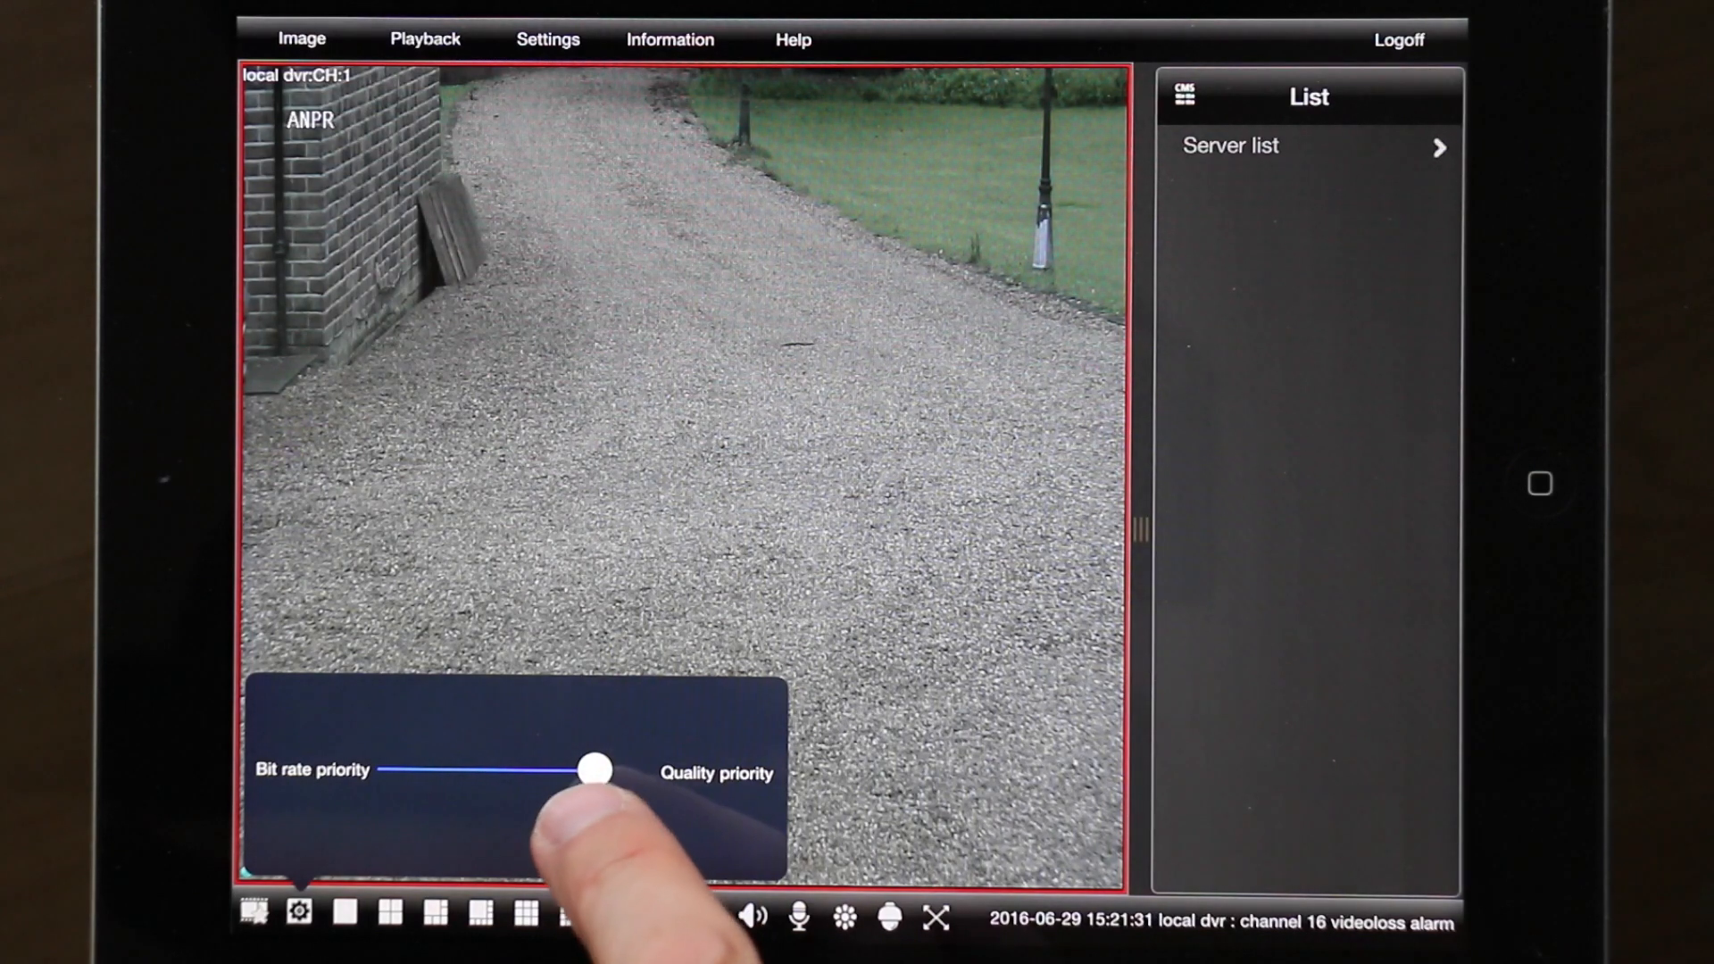
left_click_drag(594, 771, 579, 765)
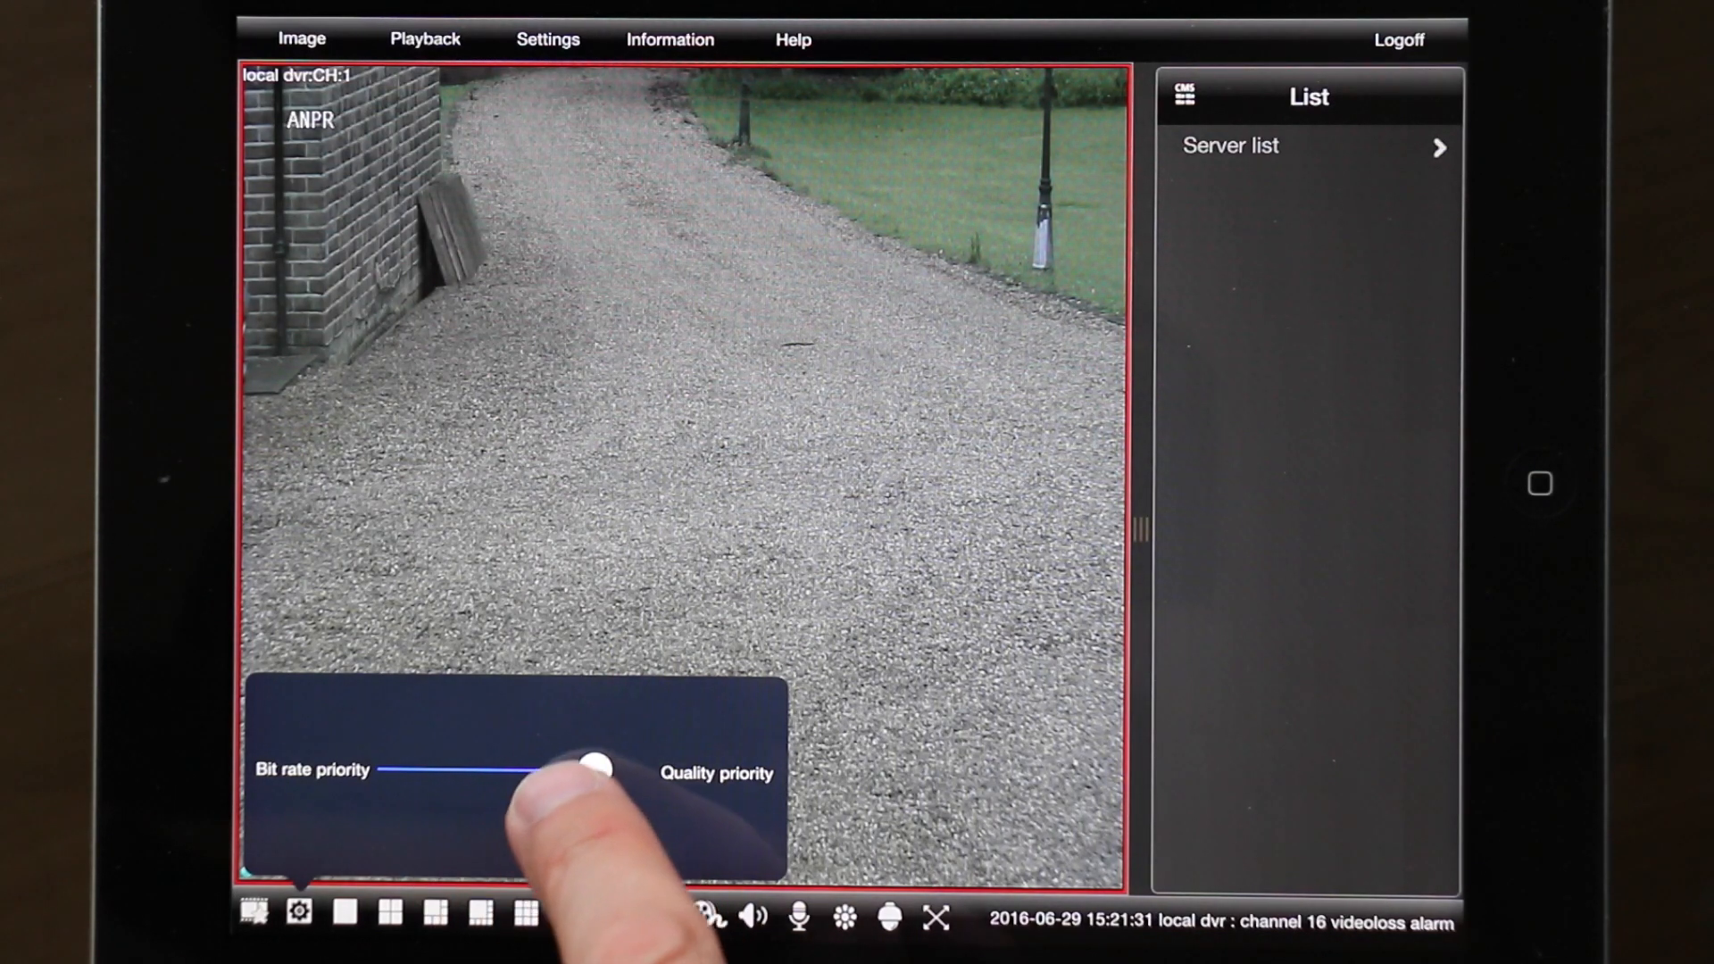
left_click_drag(595, 765, 366, 752)
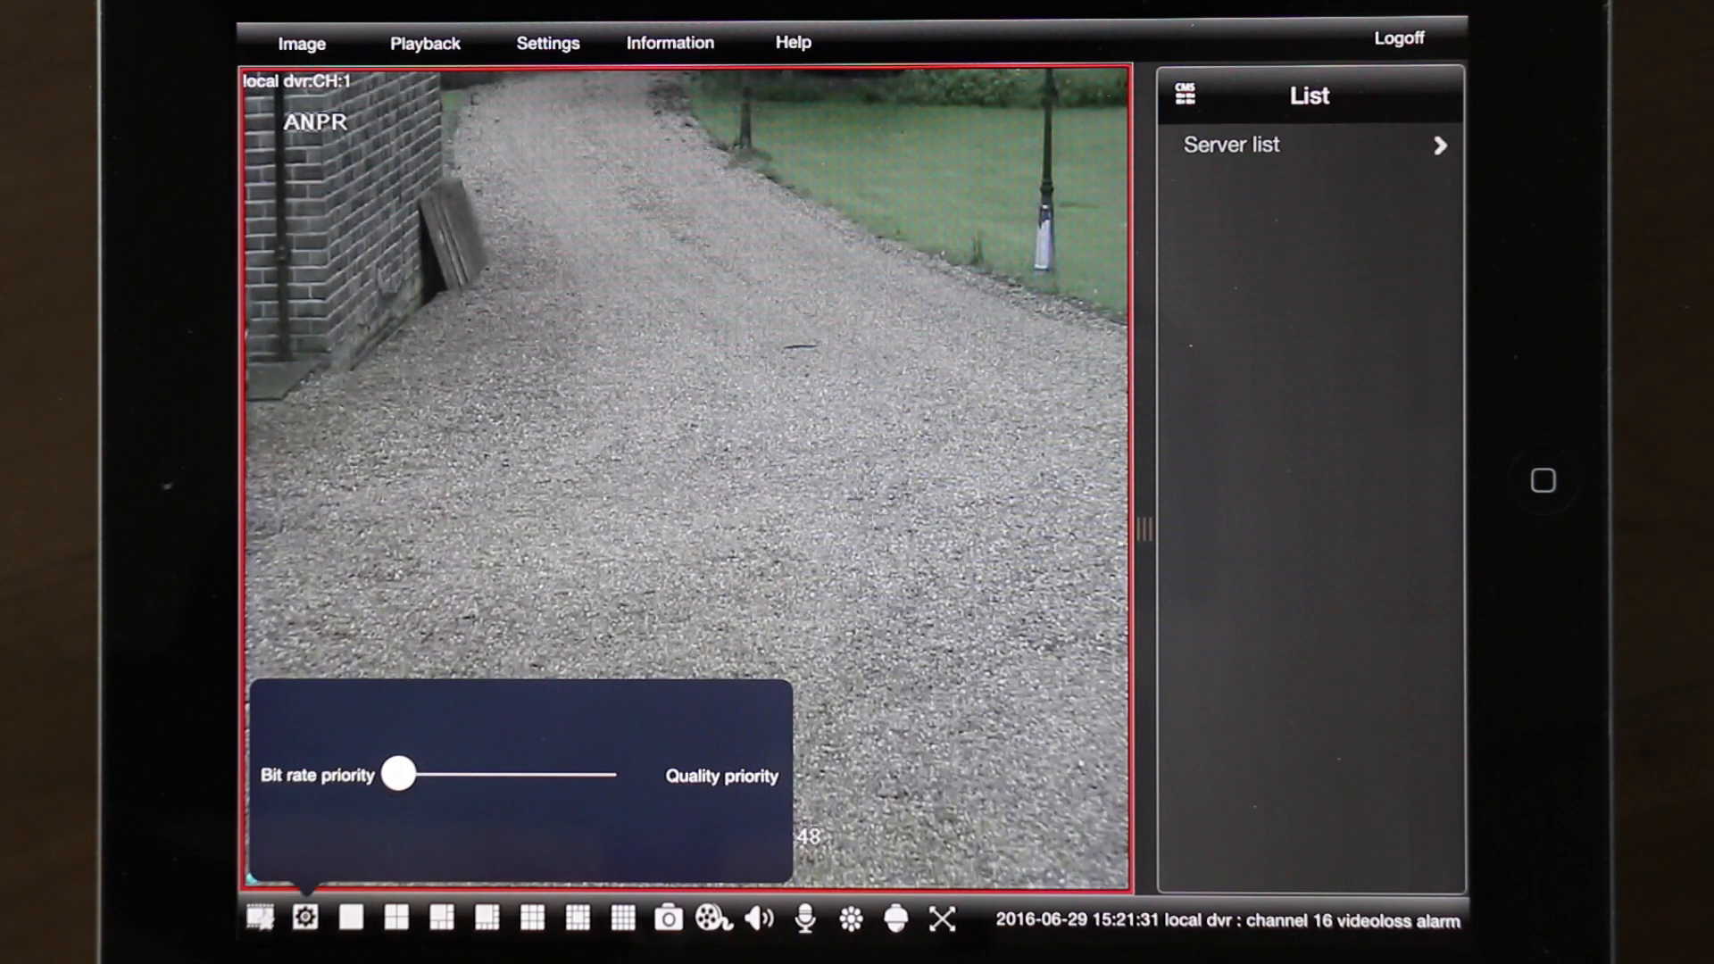
left_click(304, 917)
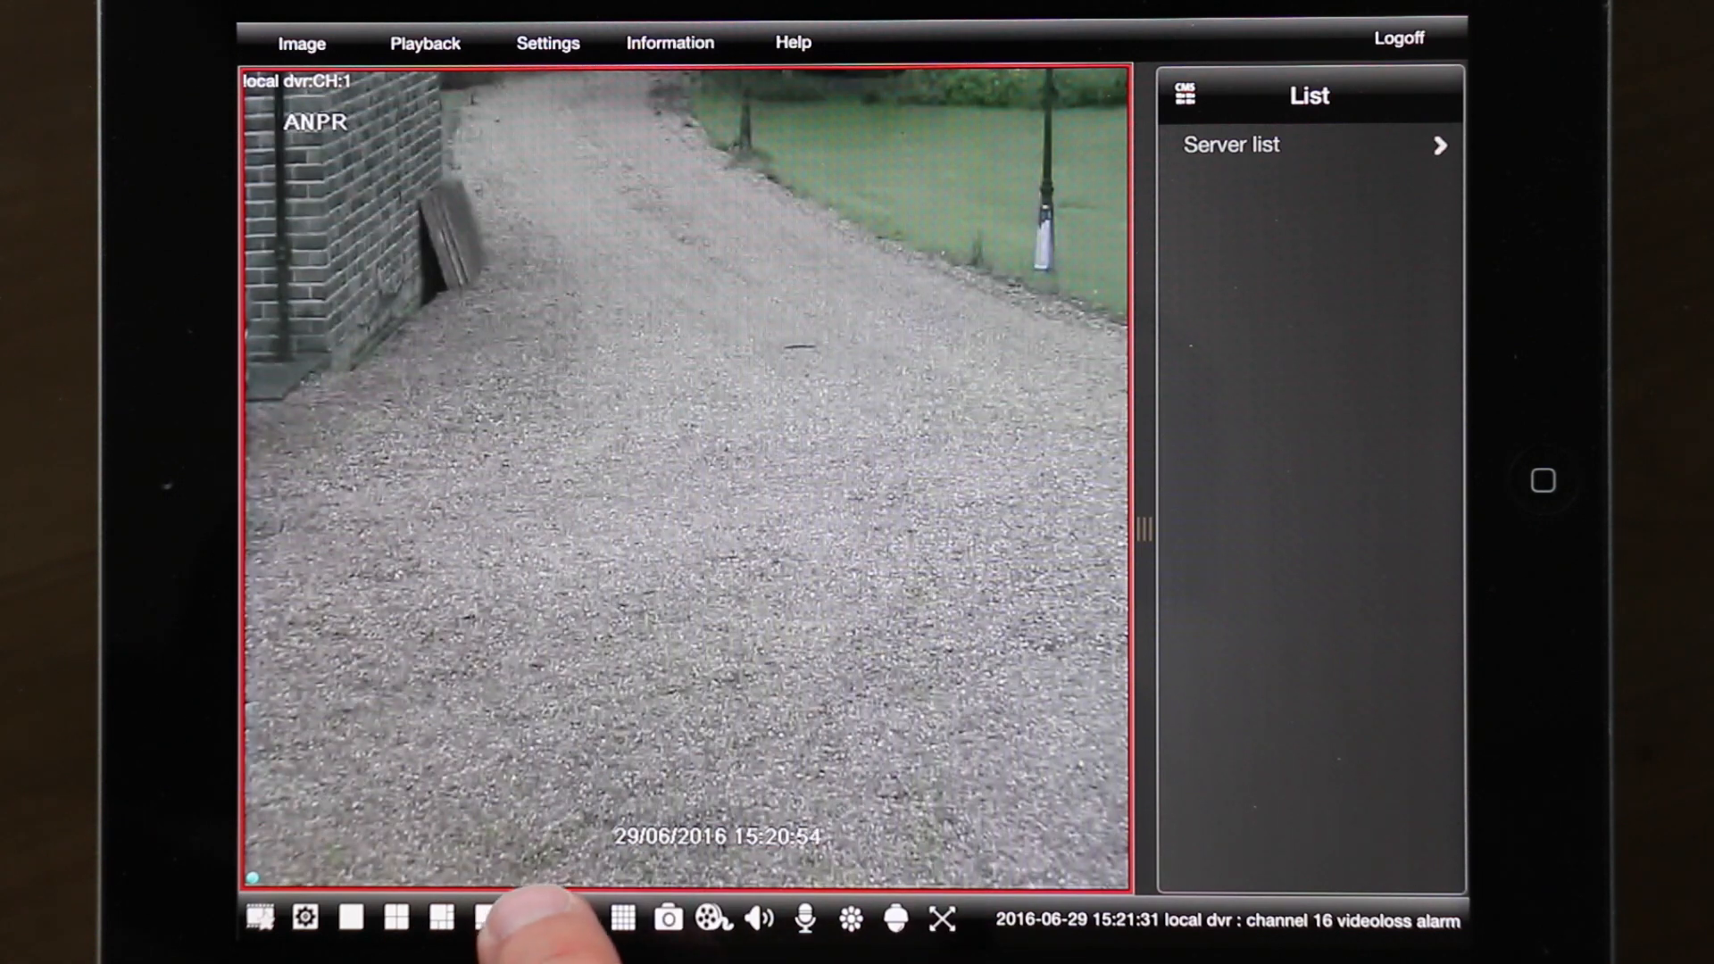
- Select channel 6 to display the garage feed with parked cars
left_click(533, 919)
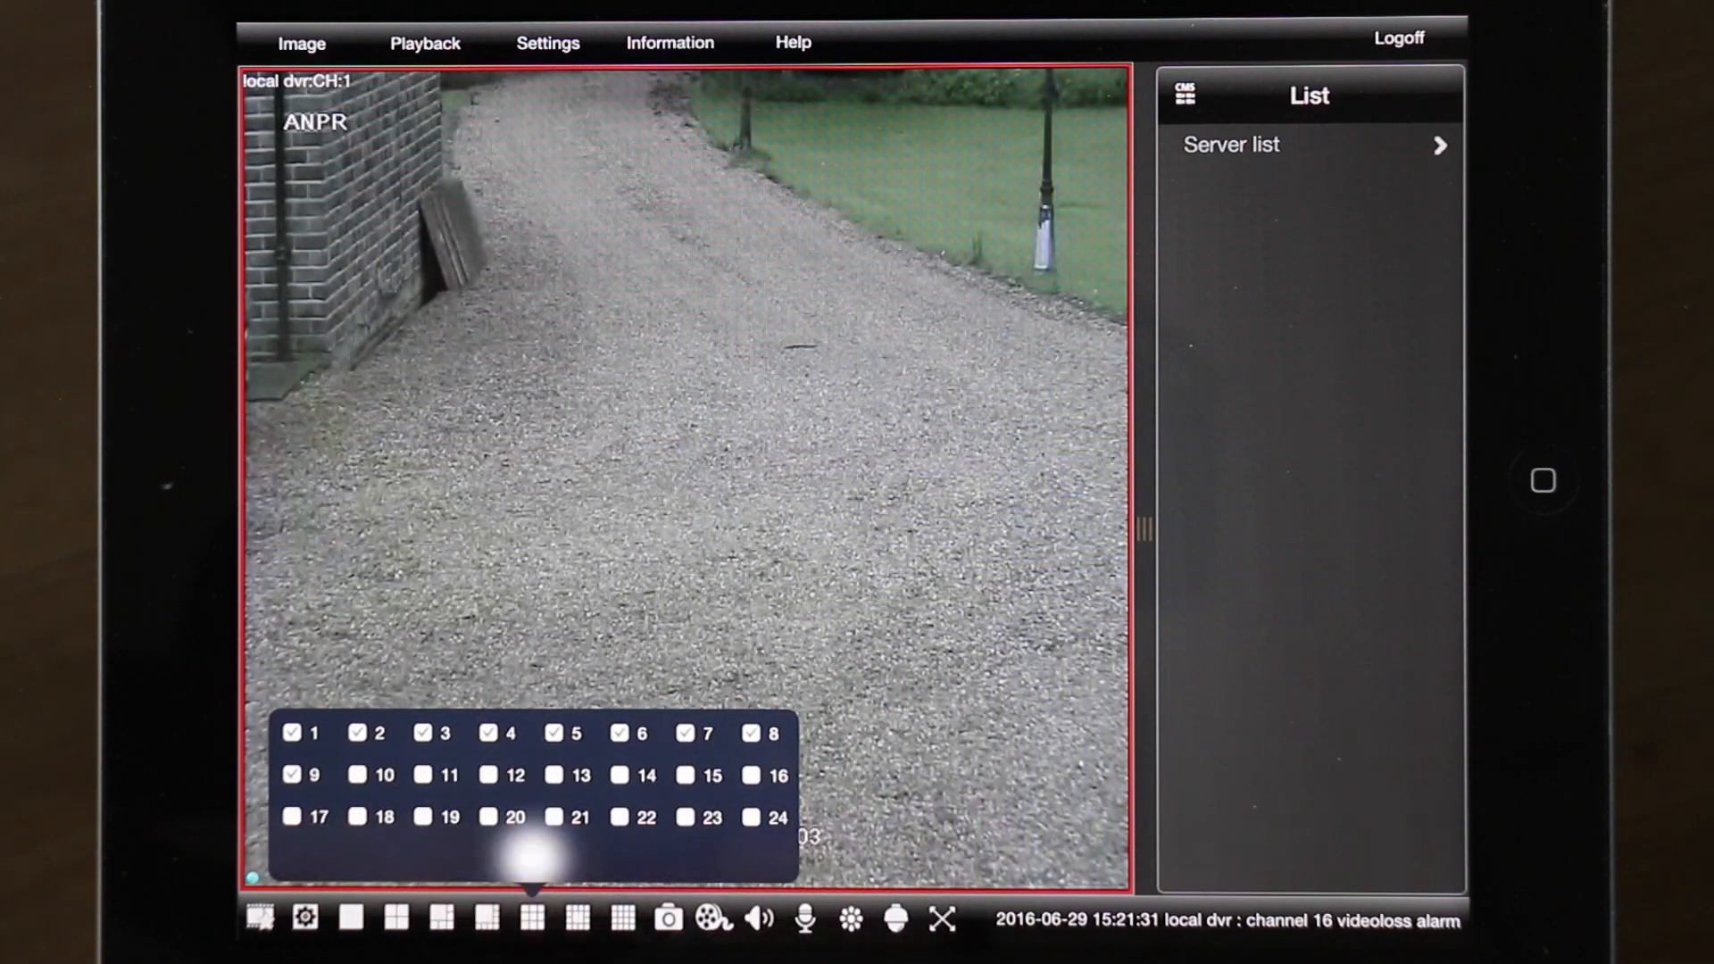
left_click(488, 916)
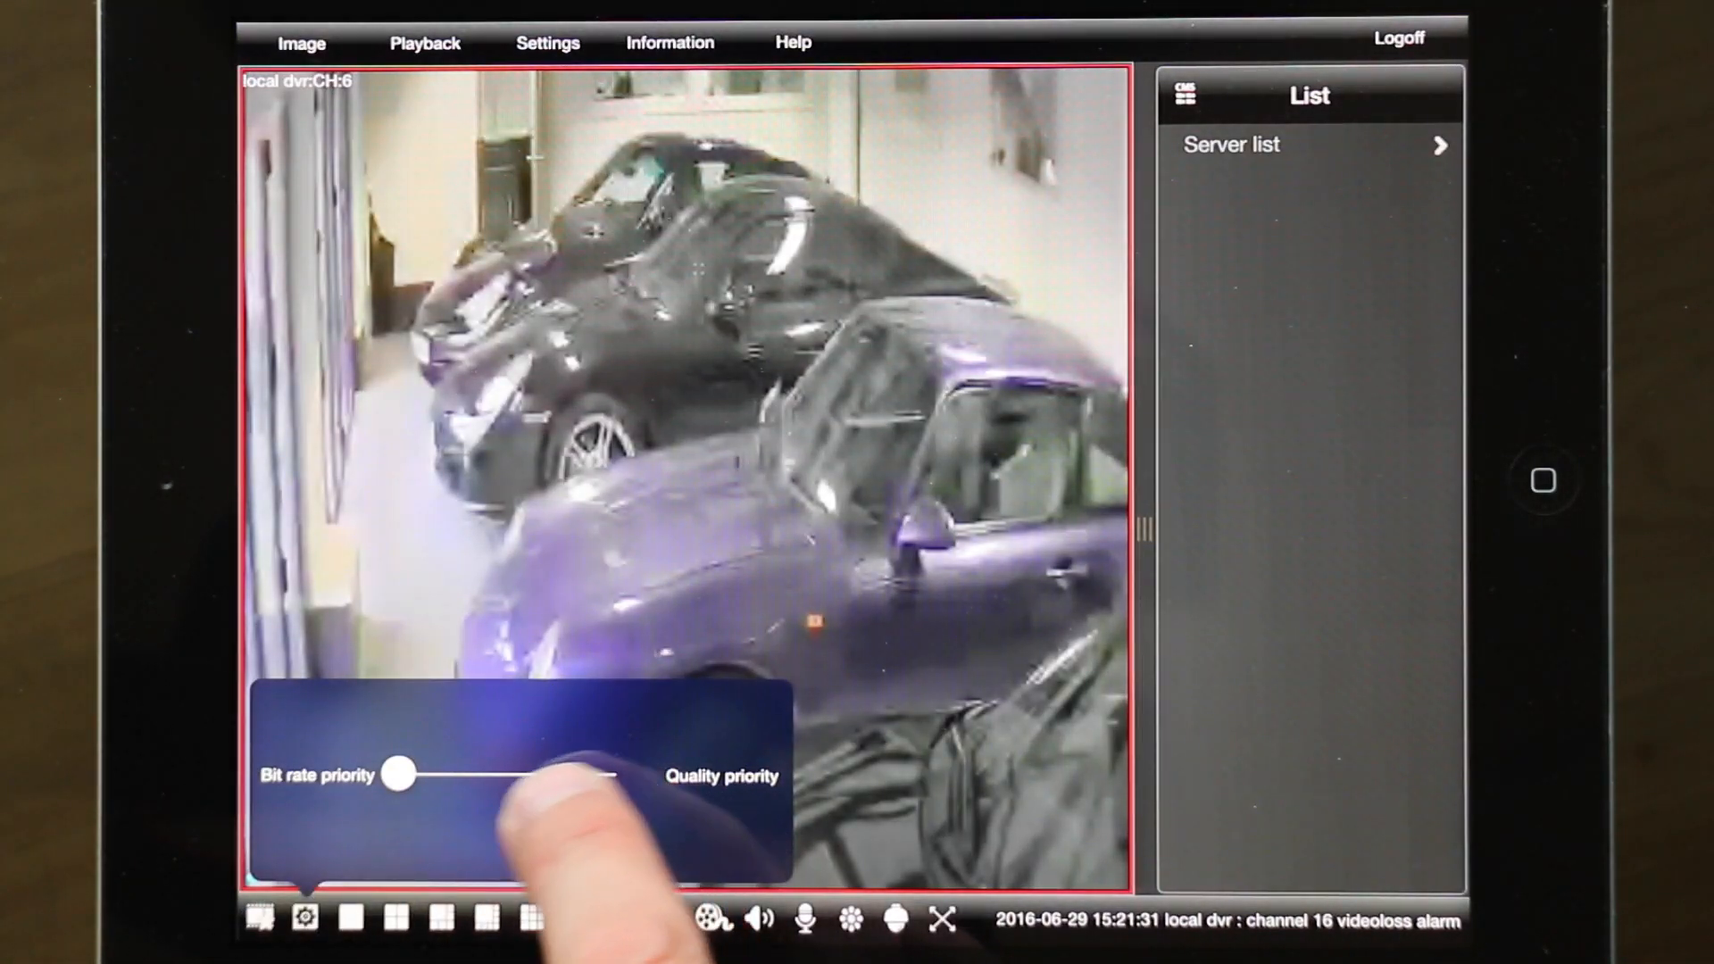
- Adjust the stream priority slider and show channels 1–9 as a 3x3 grid
left_click_drag(399, 774, 601, 774)
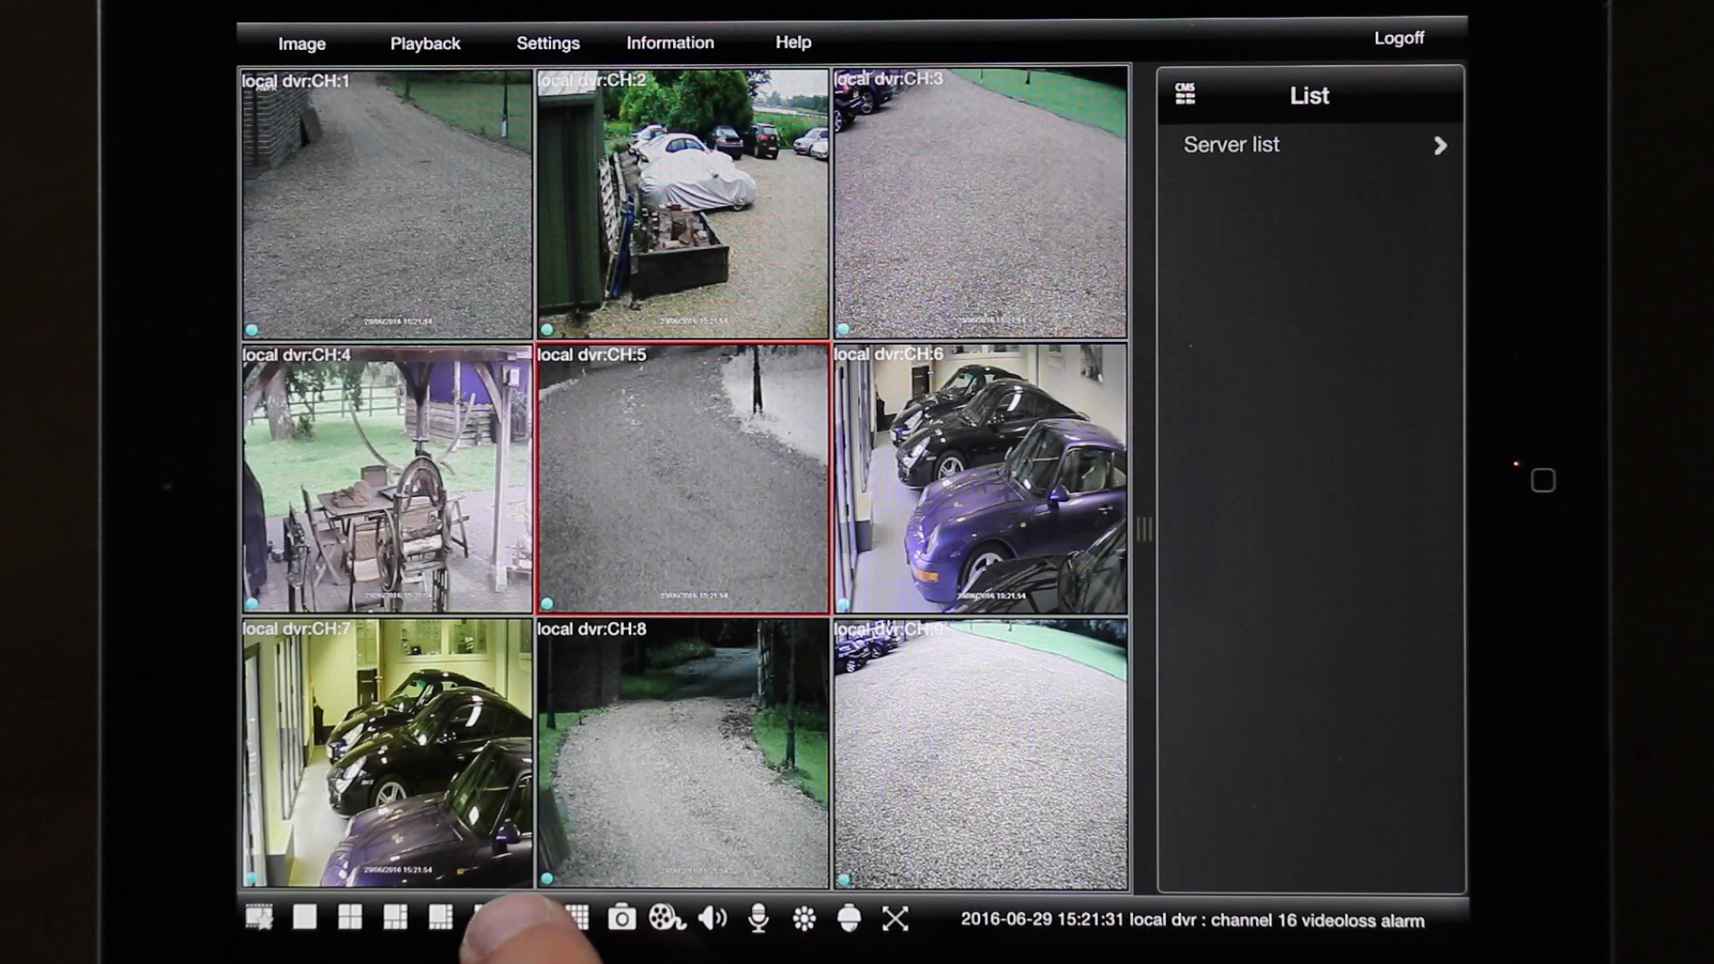
left_click(487, 917)
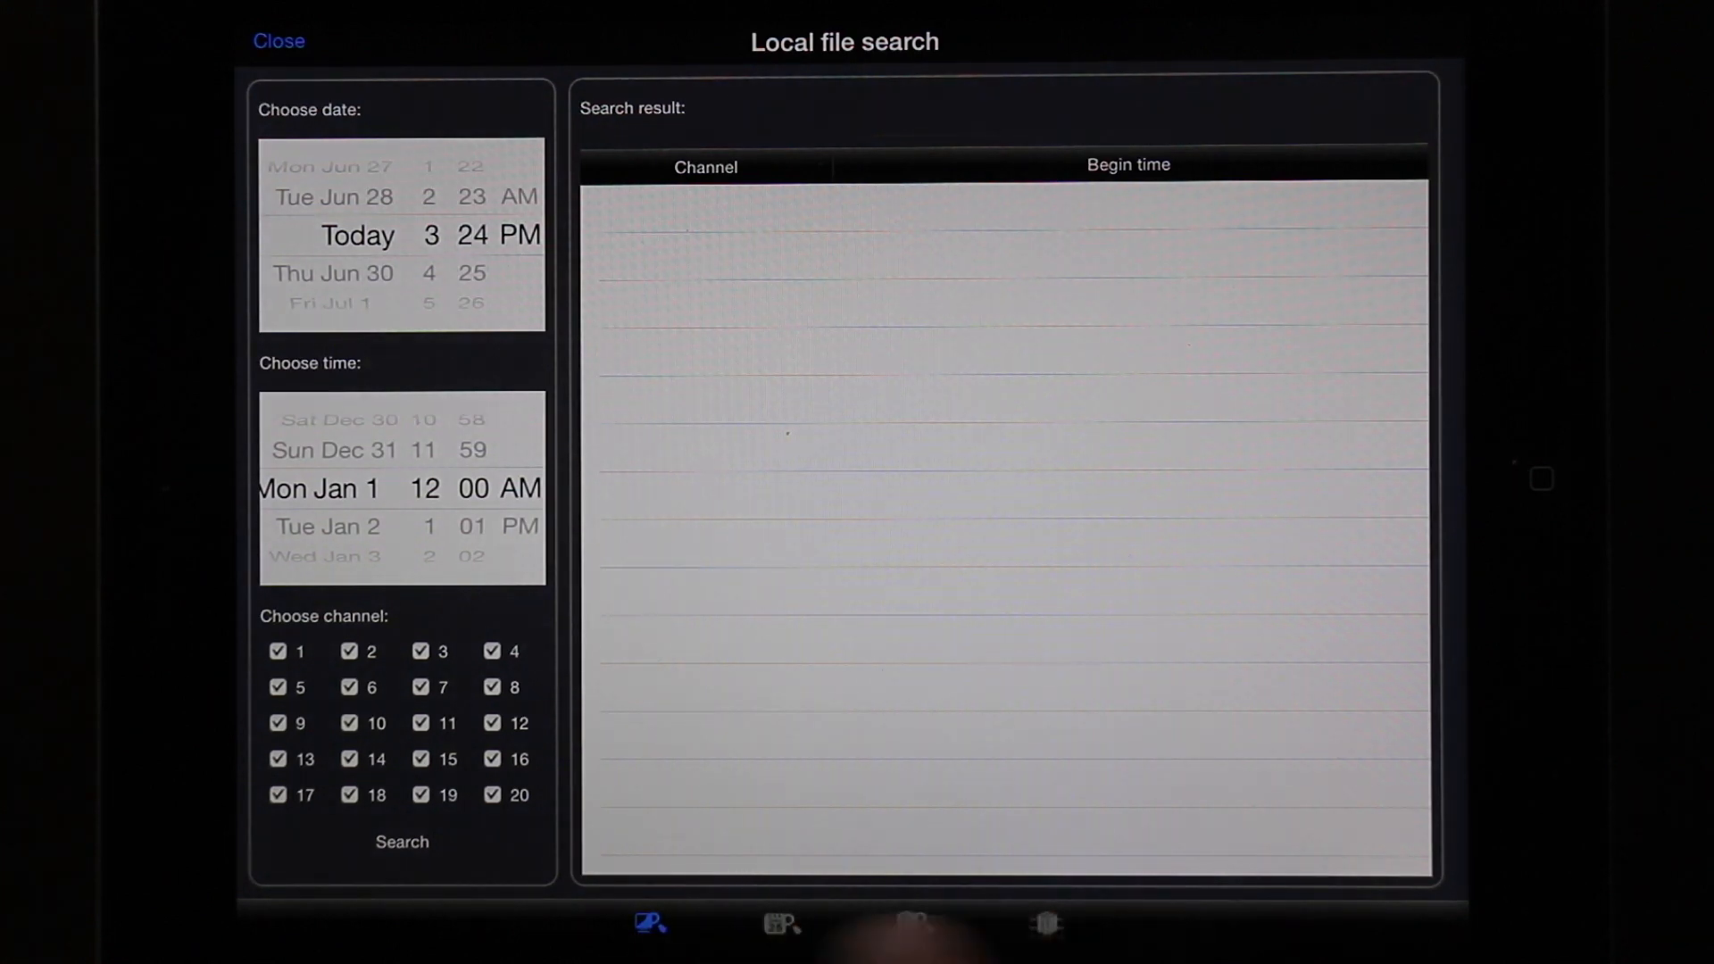
- Switch to Event search and keep only channel 8 selected
left_click(912, 924)
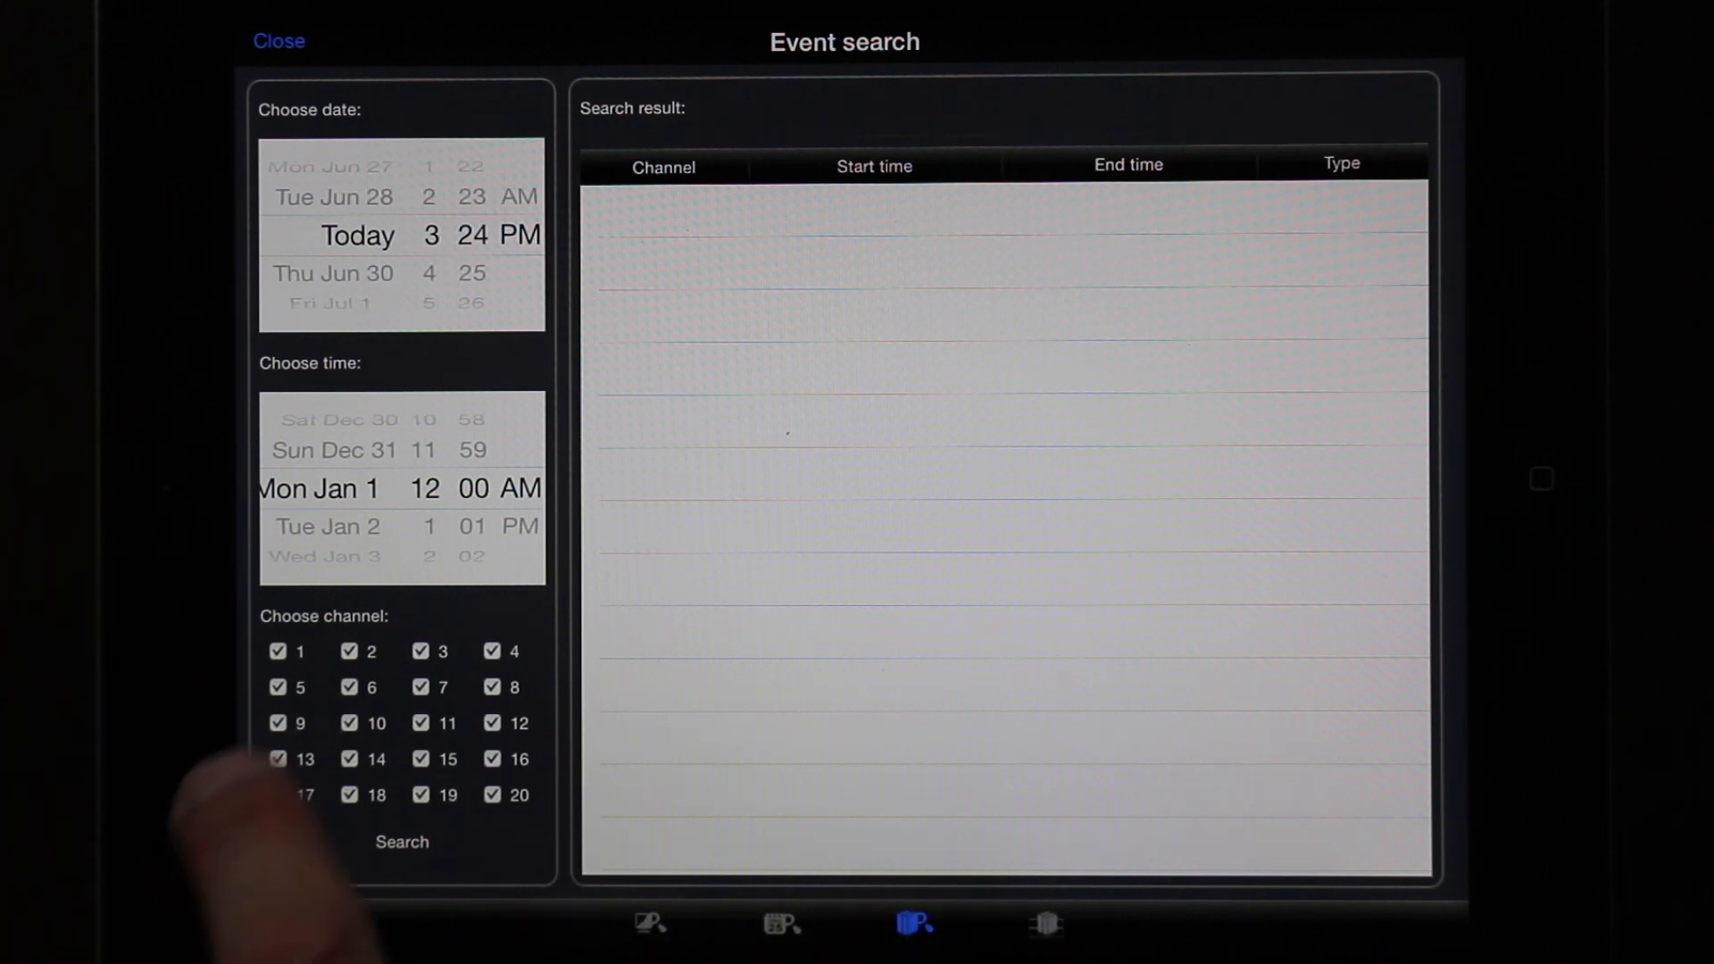
left_click(278, 652)
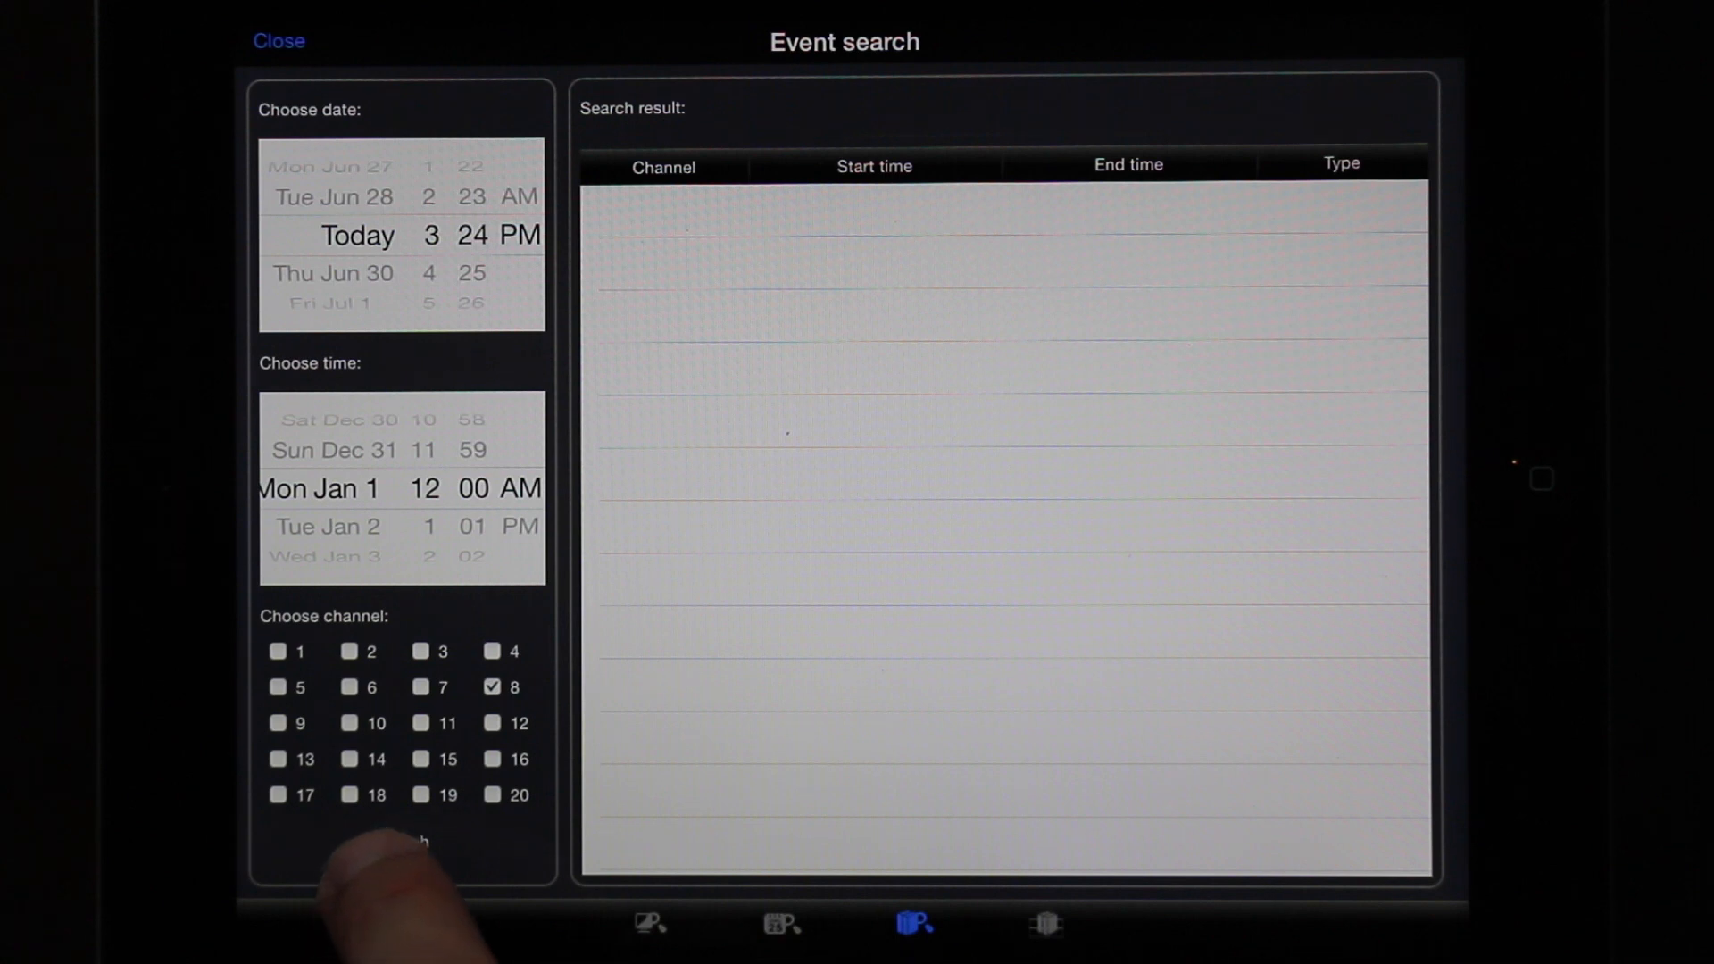
- Search channel 8 events from 2016-06-29 and scroll through the motion and schedule results
left_click(401, 841)
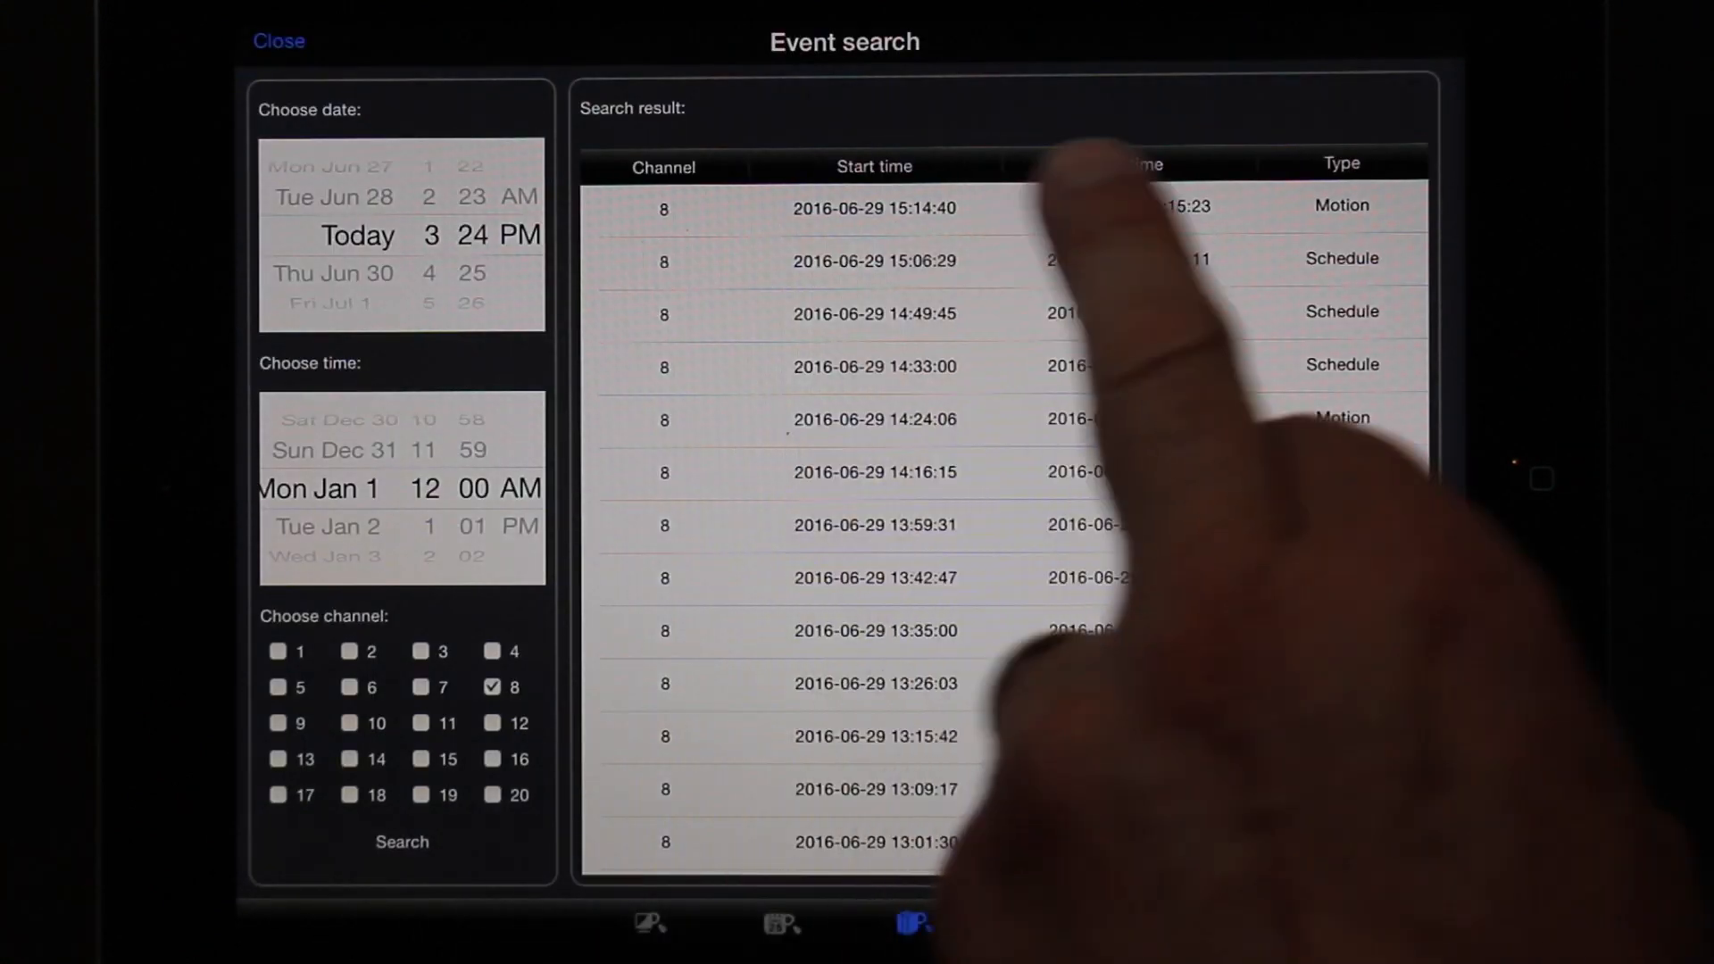
scroll("down", 3)
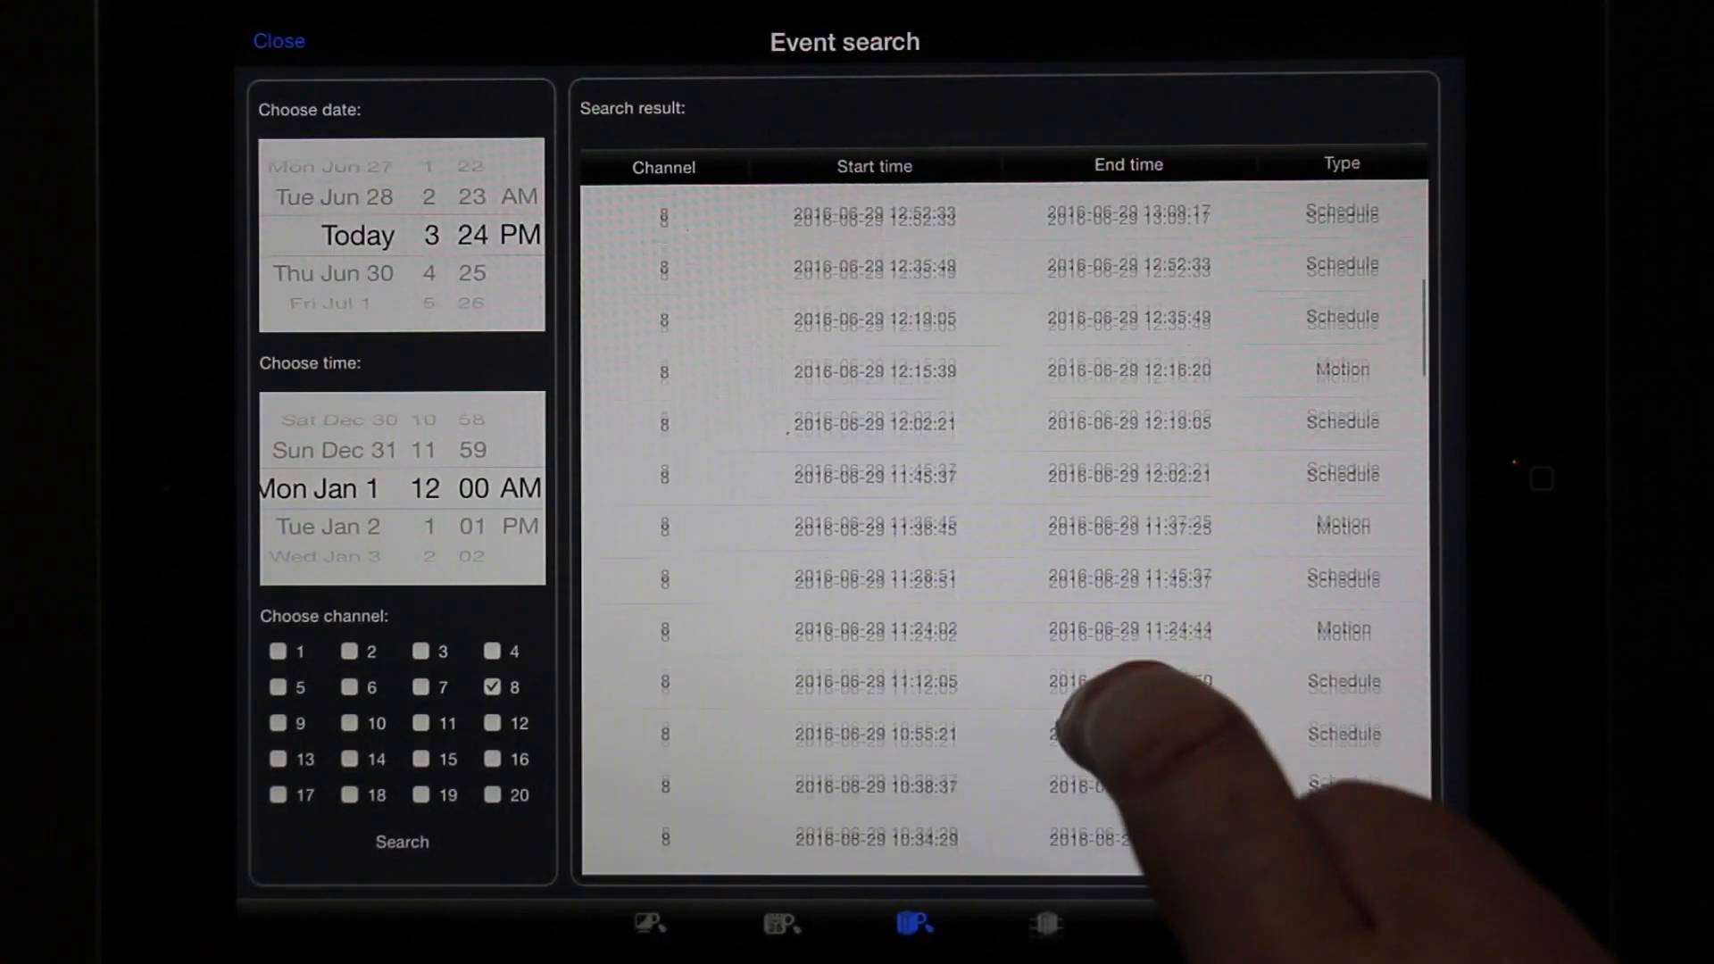
scroll("down", 3)
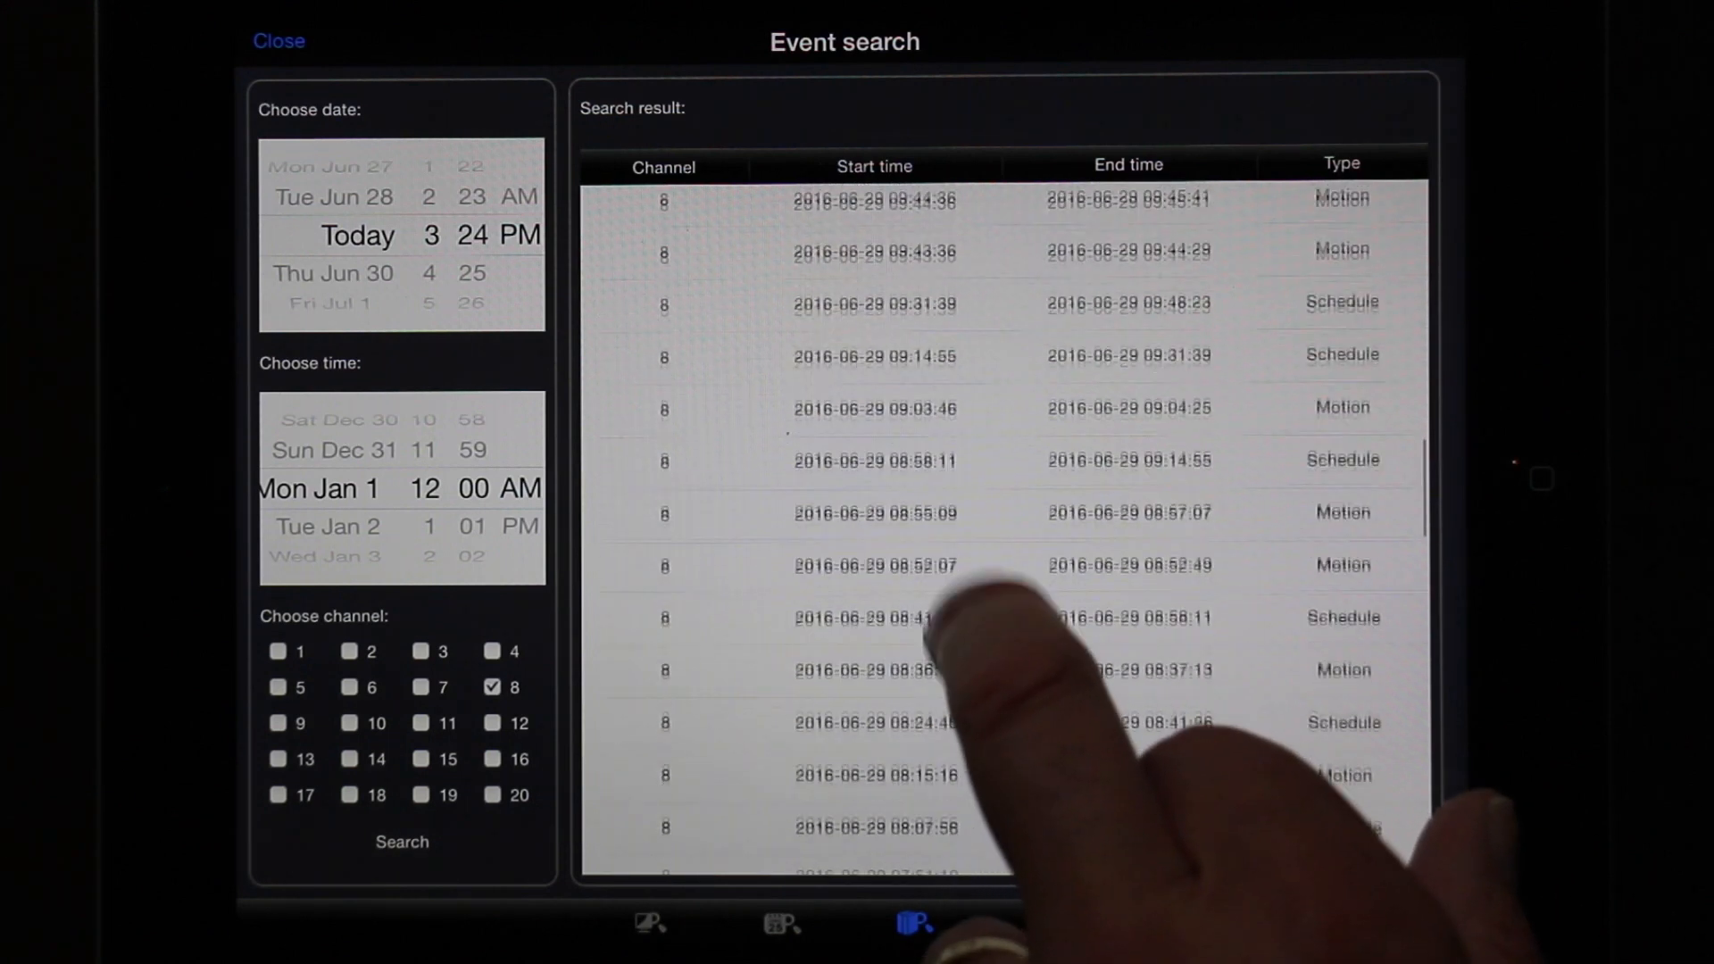
scroll("down", 3)
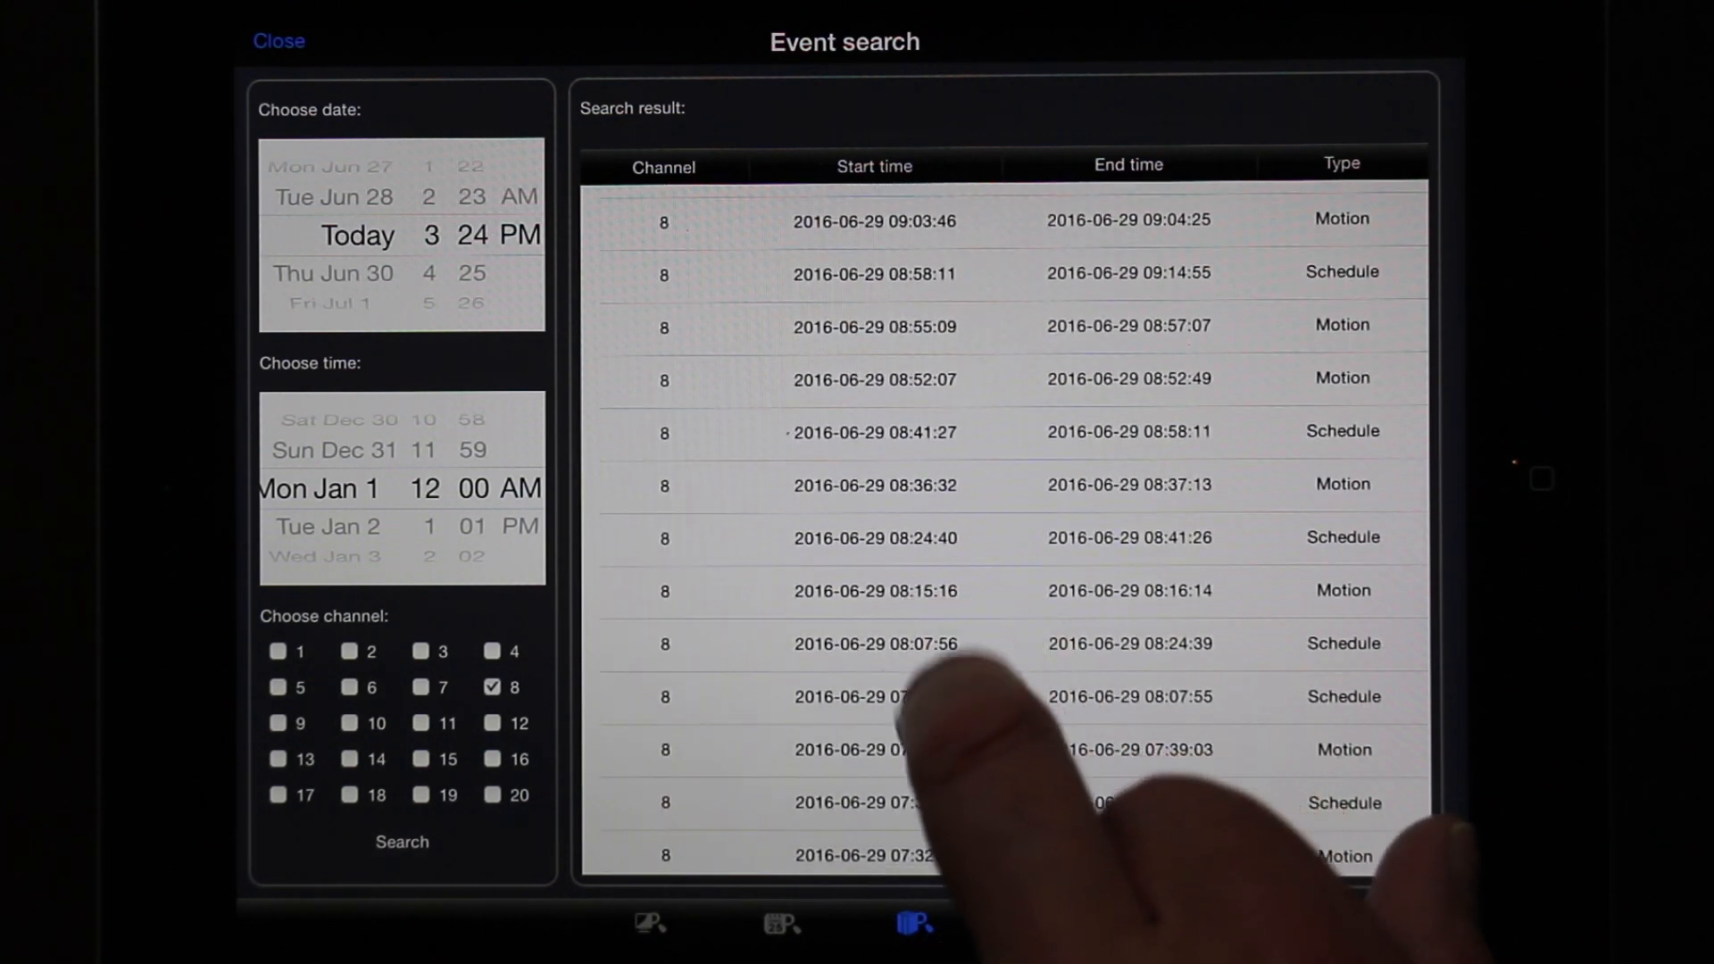
left_click(875, 590)
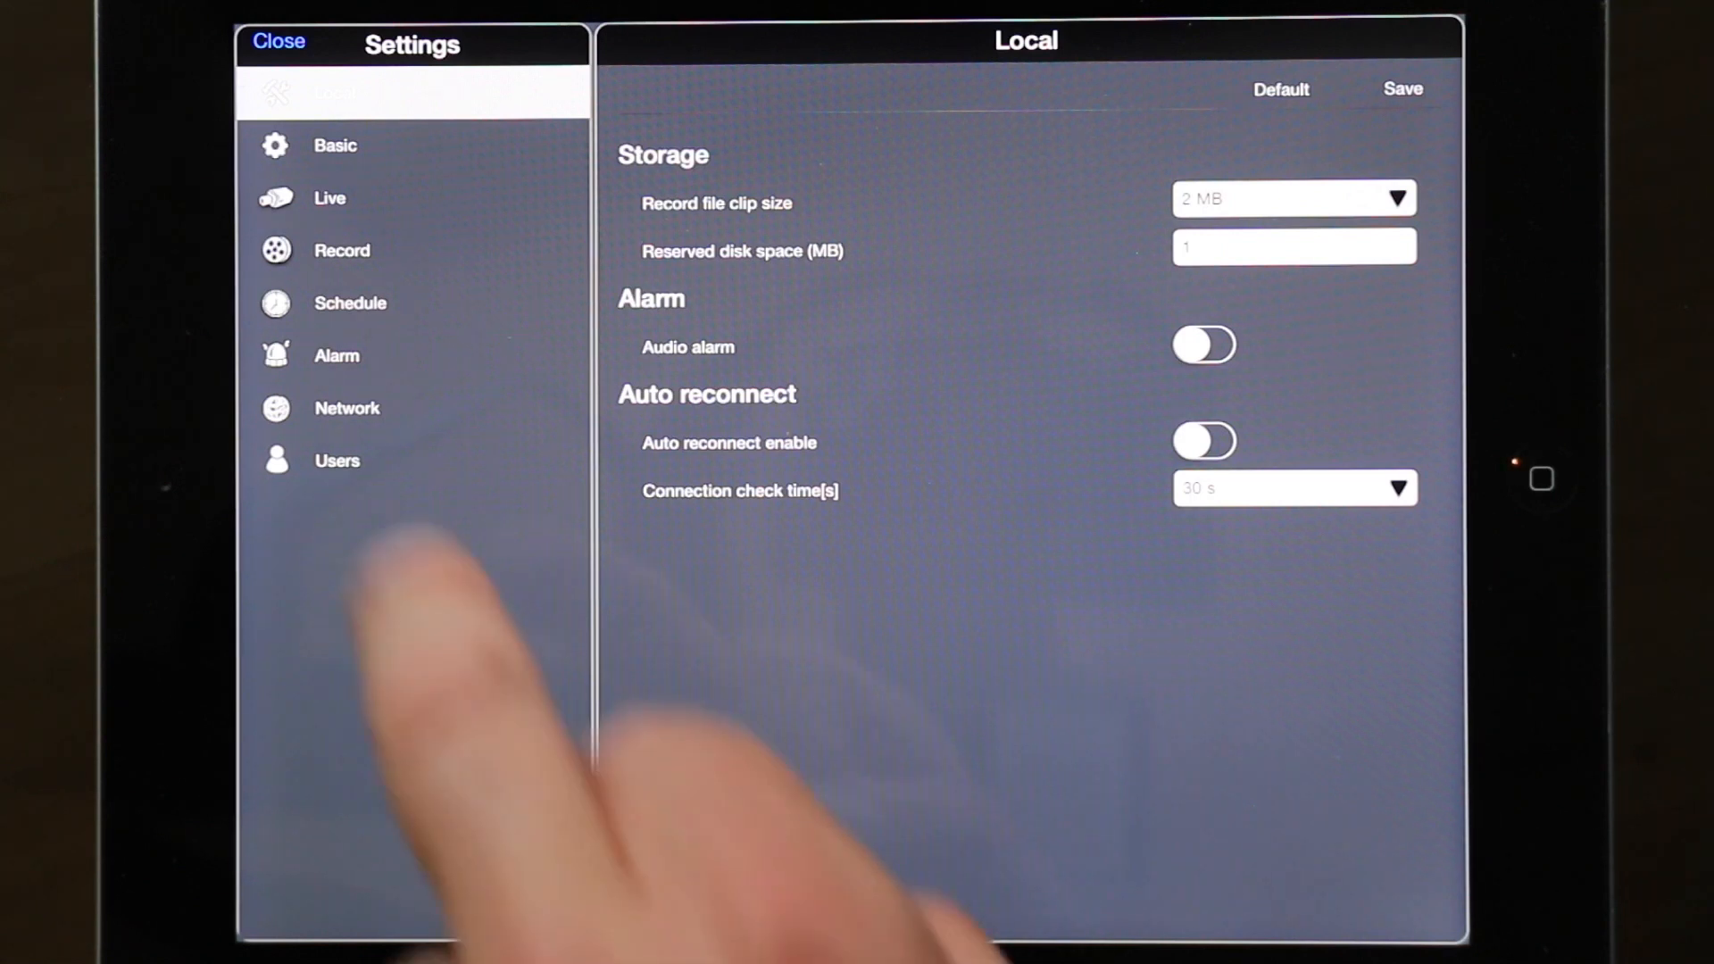
- In Alarm settings, erase channel 8's motion grid squares near the gate and save
left_click(335, 356)
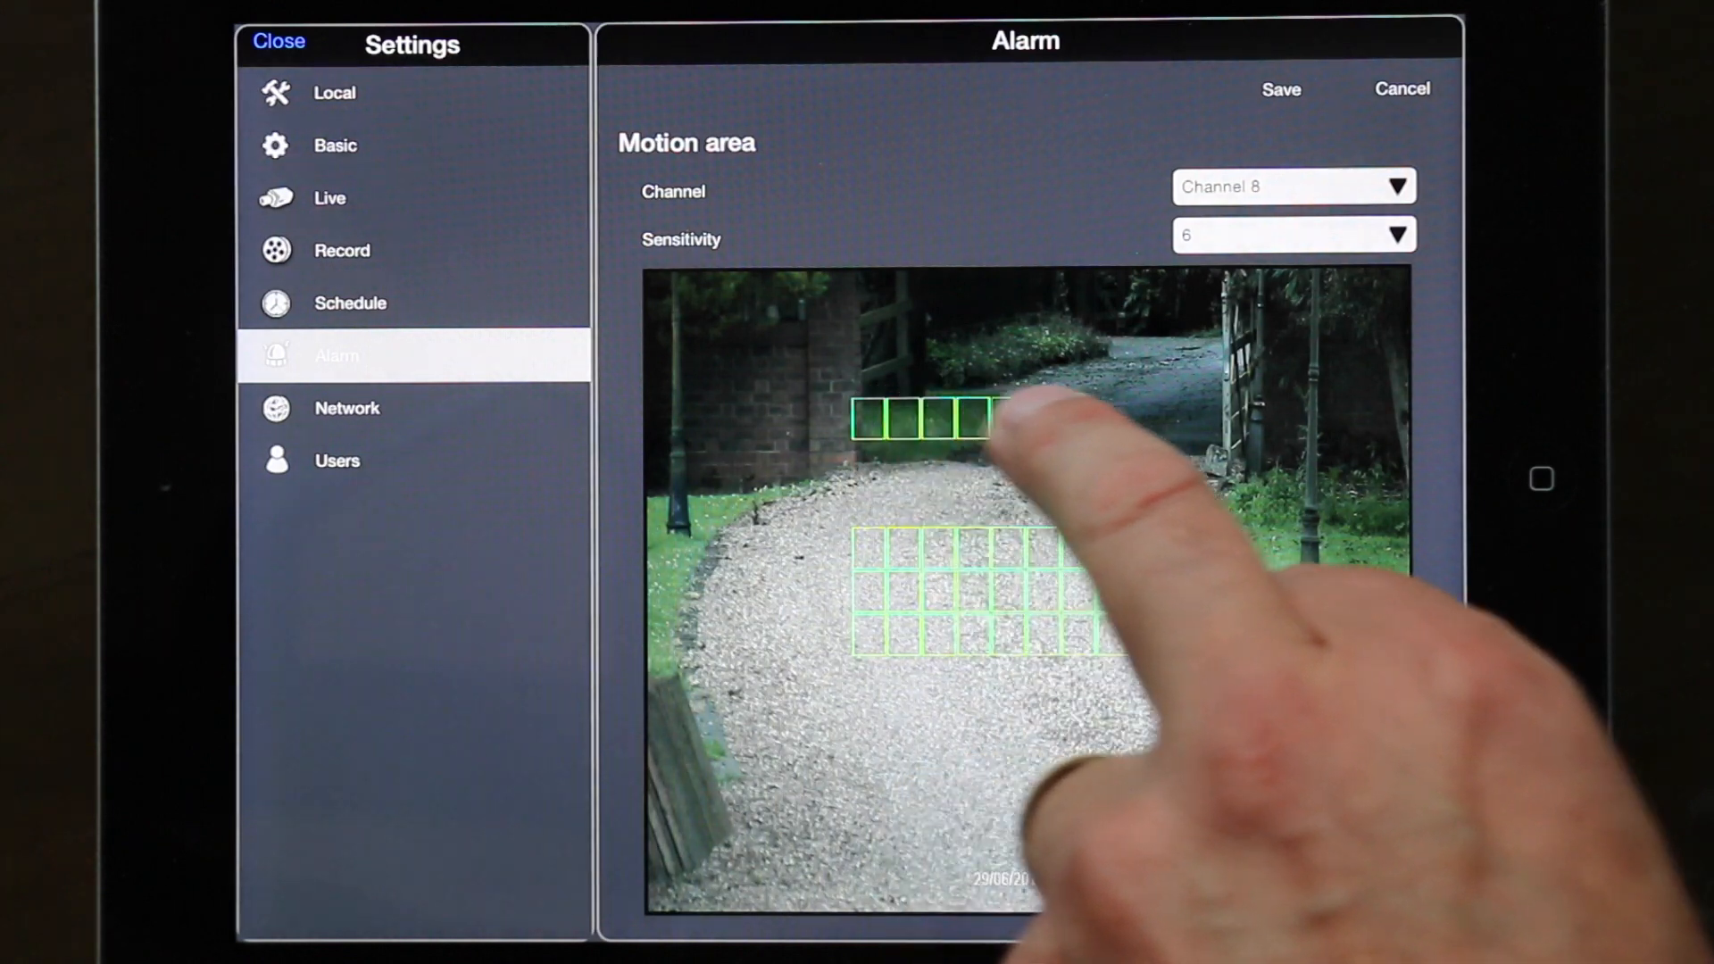
left_click_drag(984, 415, 1224, 415)
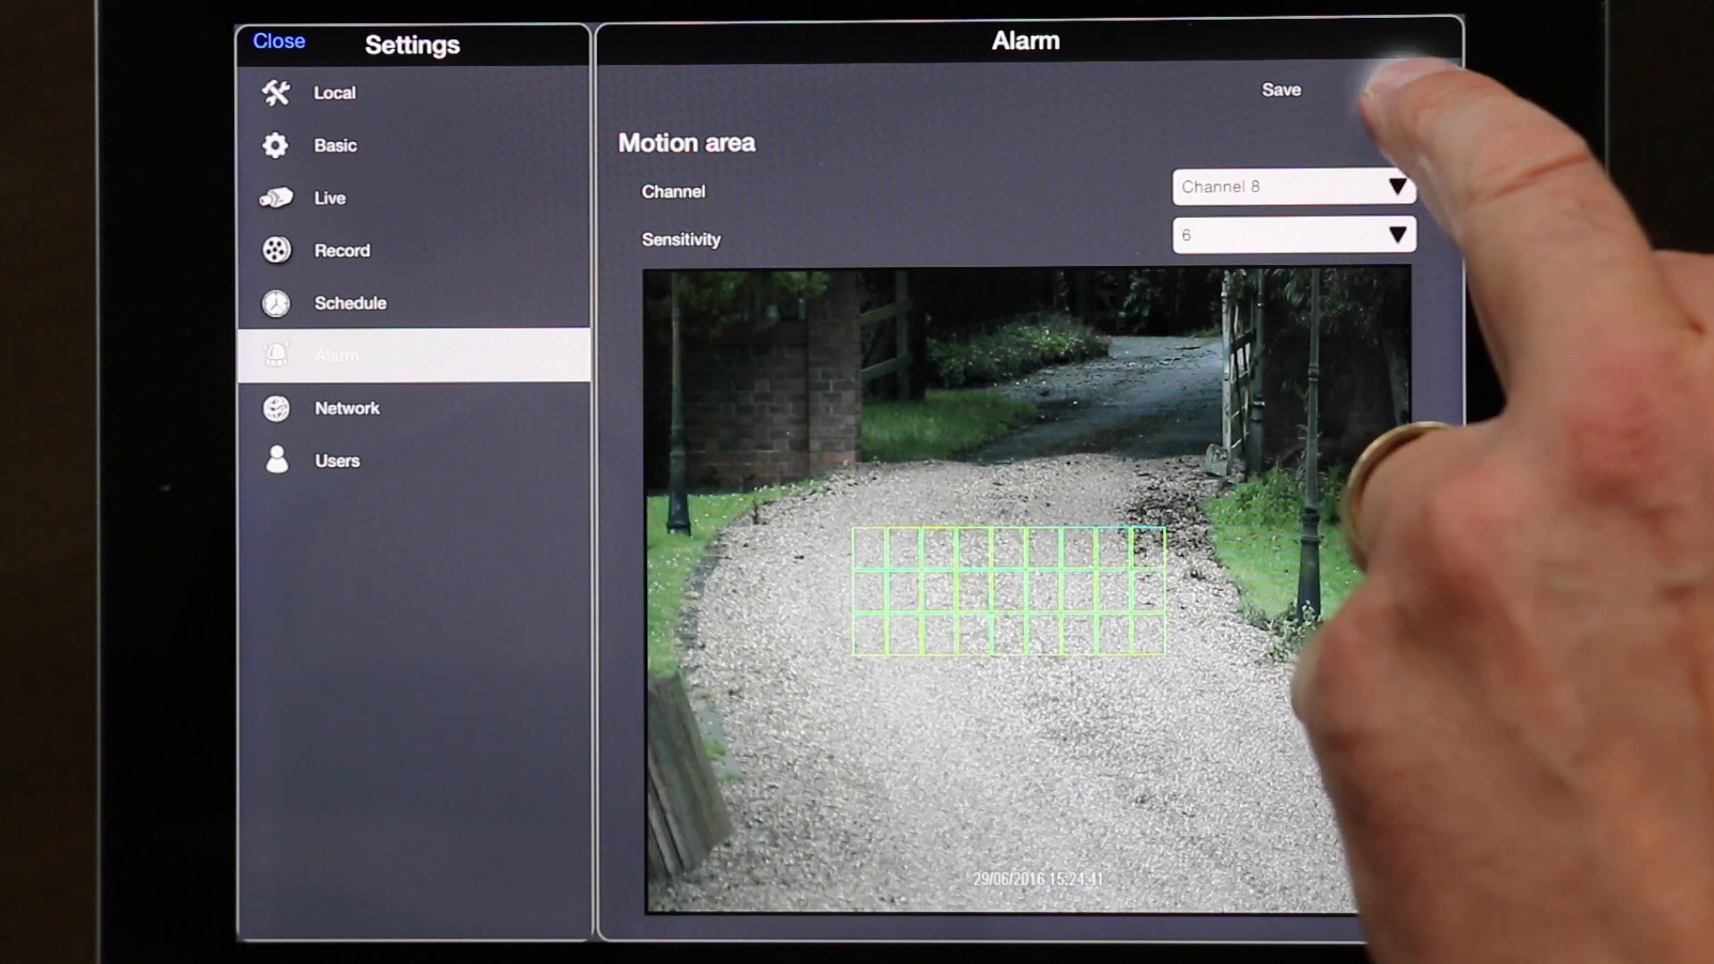
left_click(1281, 89)
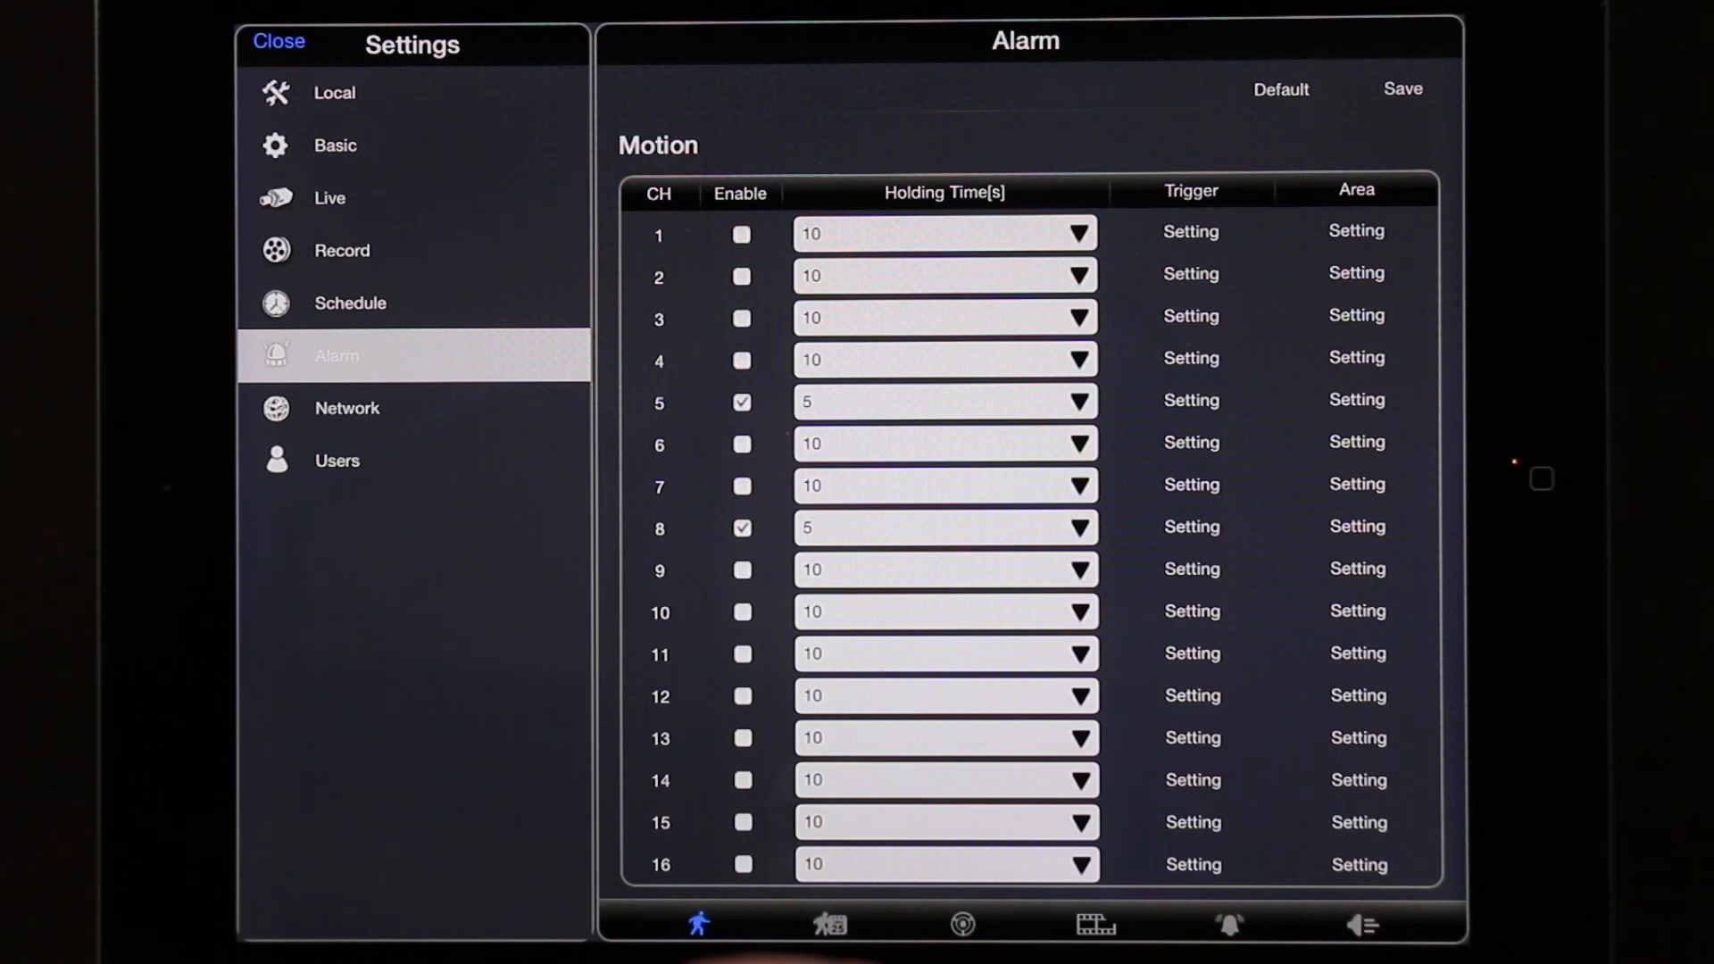
- Close Settings to return to the local dvr's channel 2 live feed
left_click(277, 40)
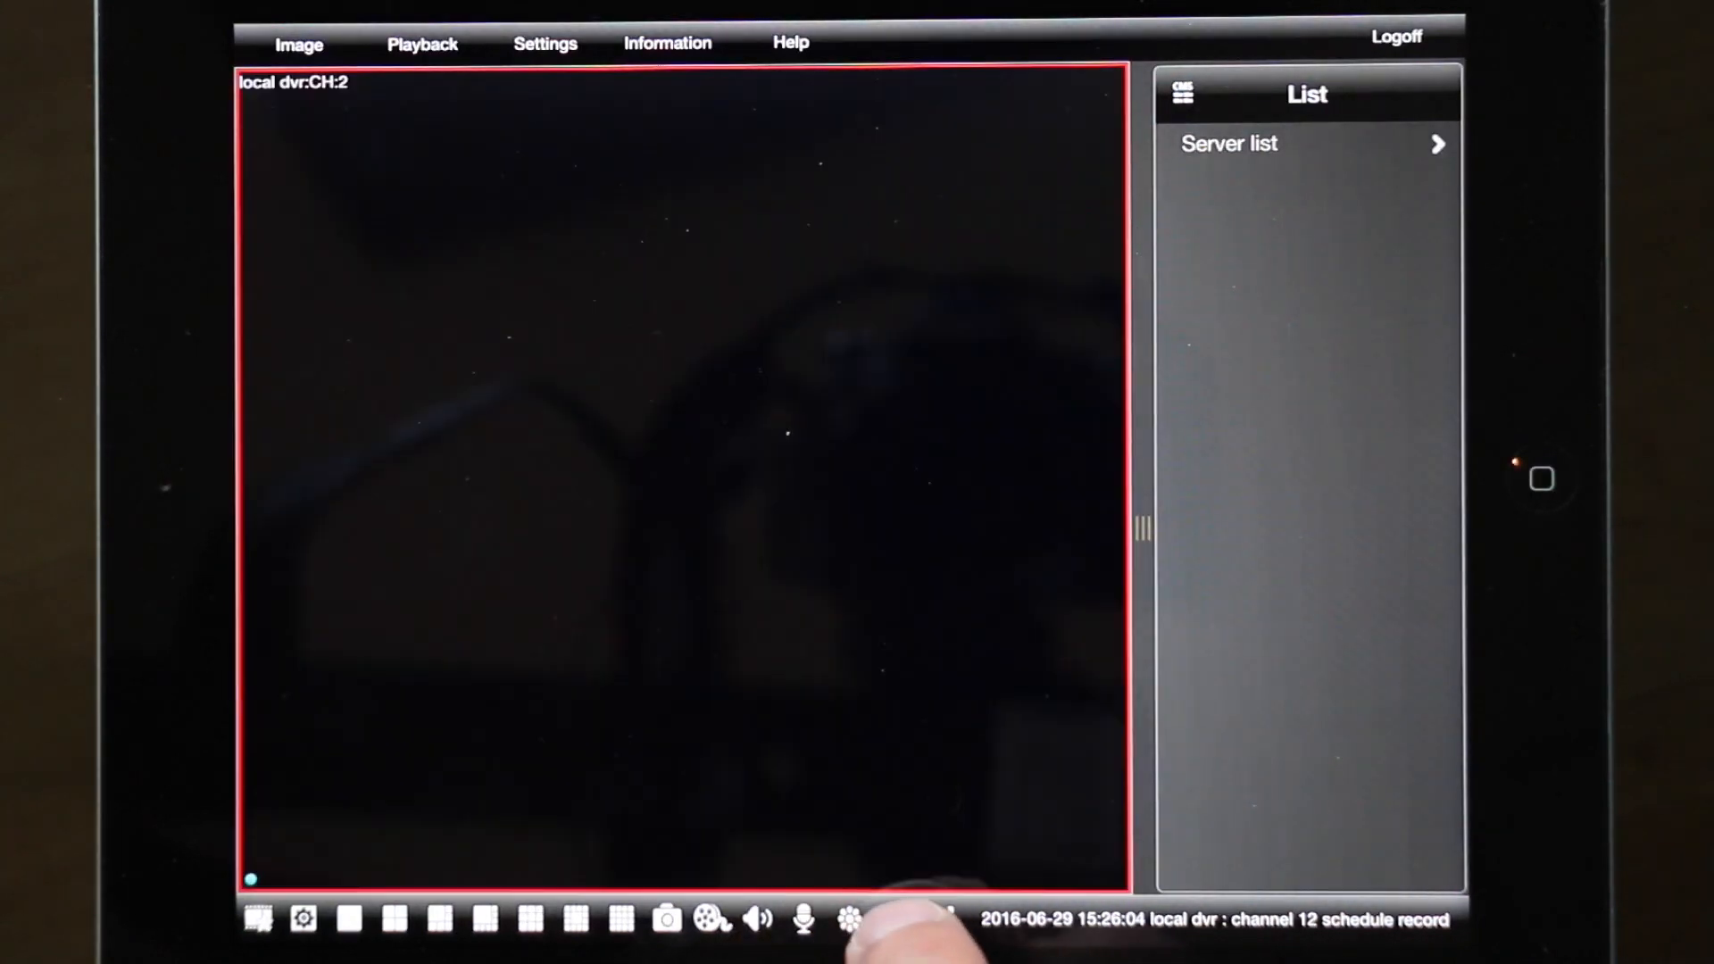
- Show the PTZ controls, steer the yard camera between the sheds, then hide them
left_click(849, 919)
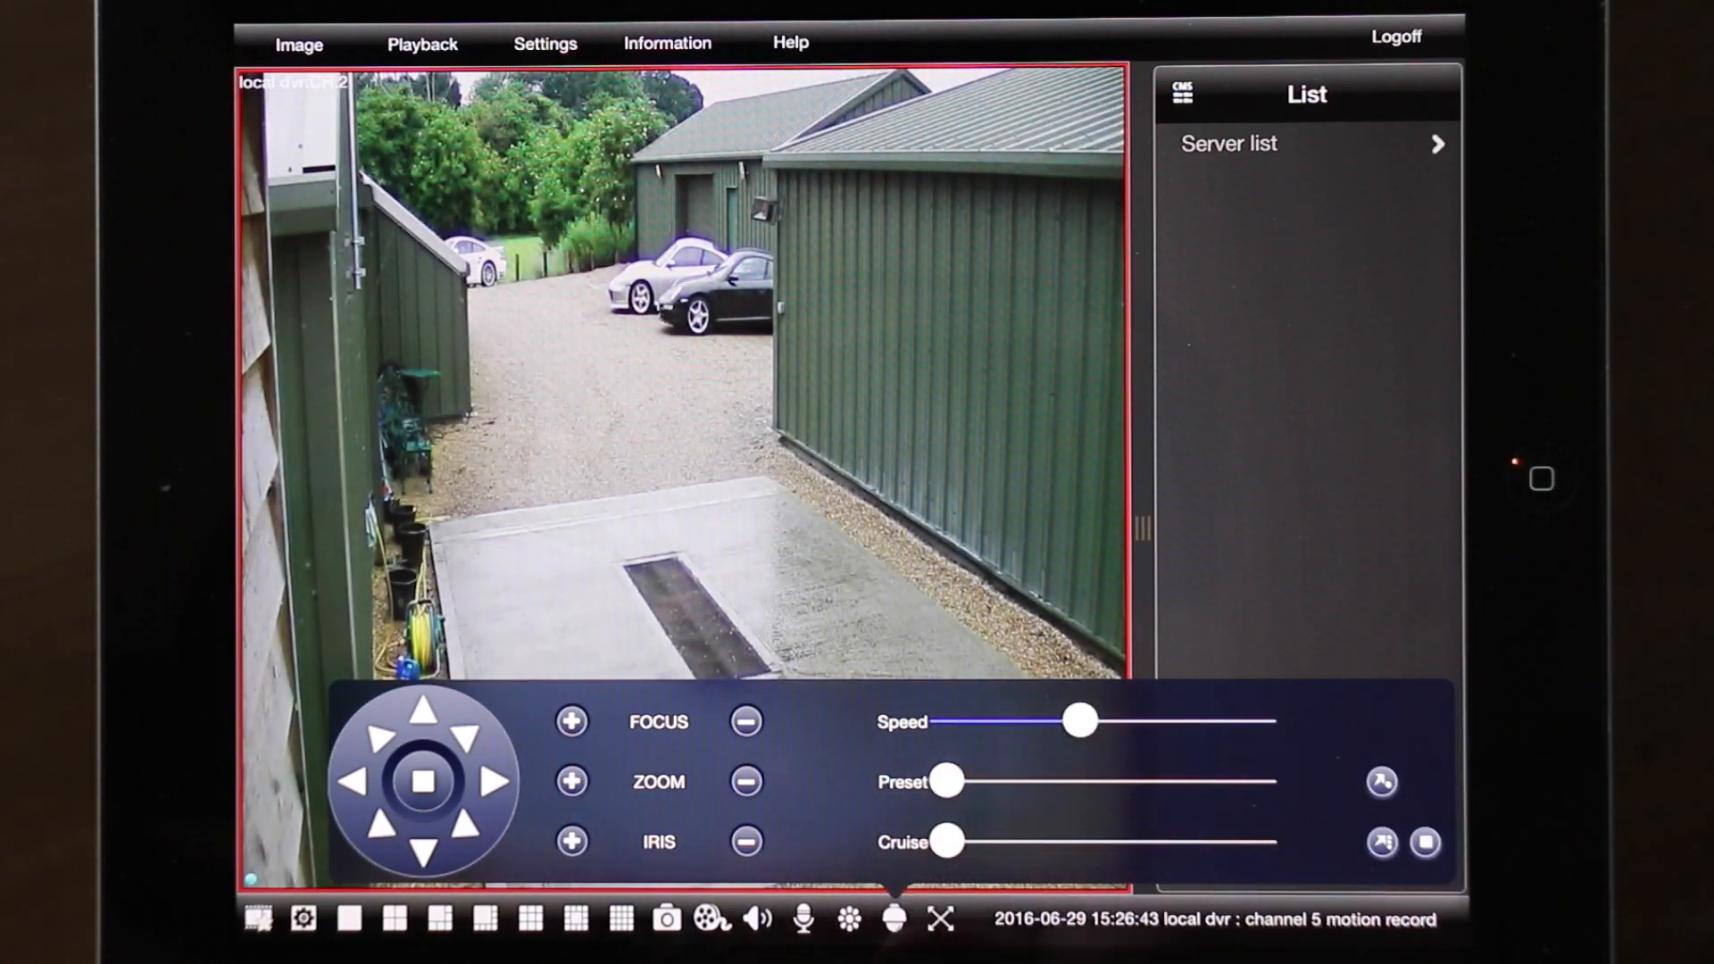
left_click(937, 919)
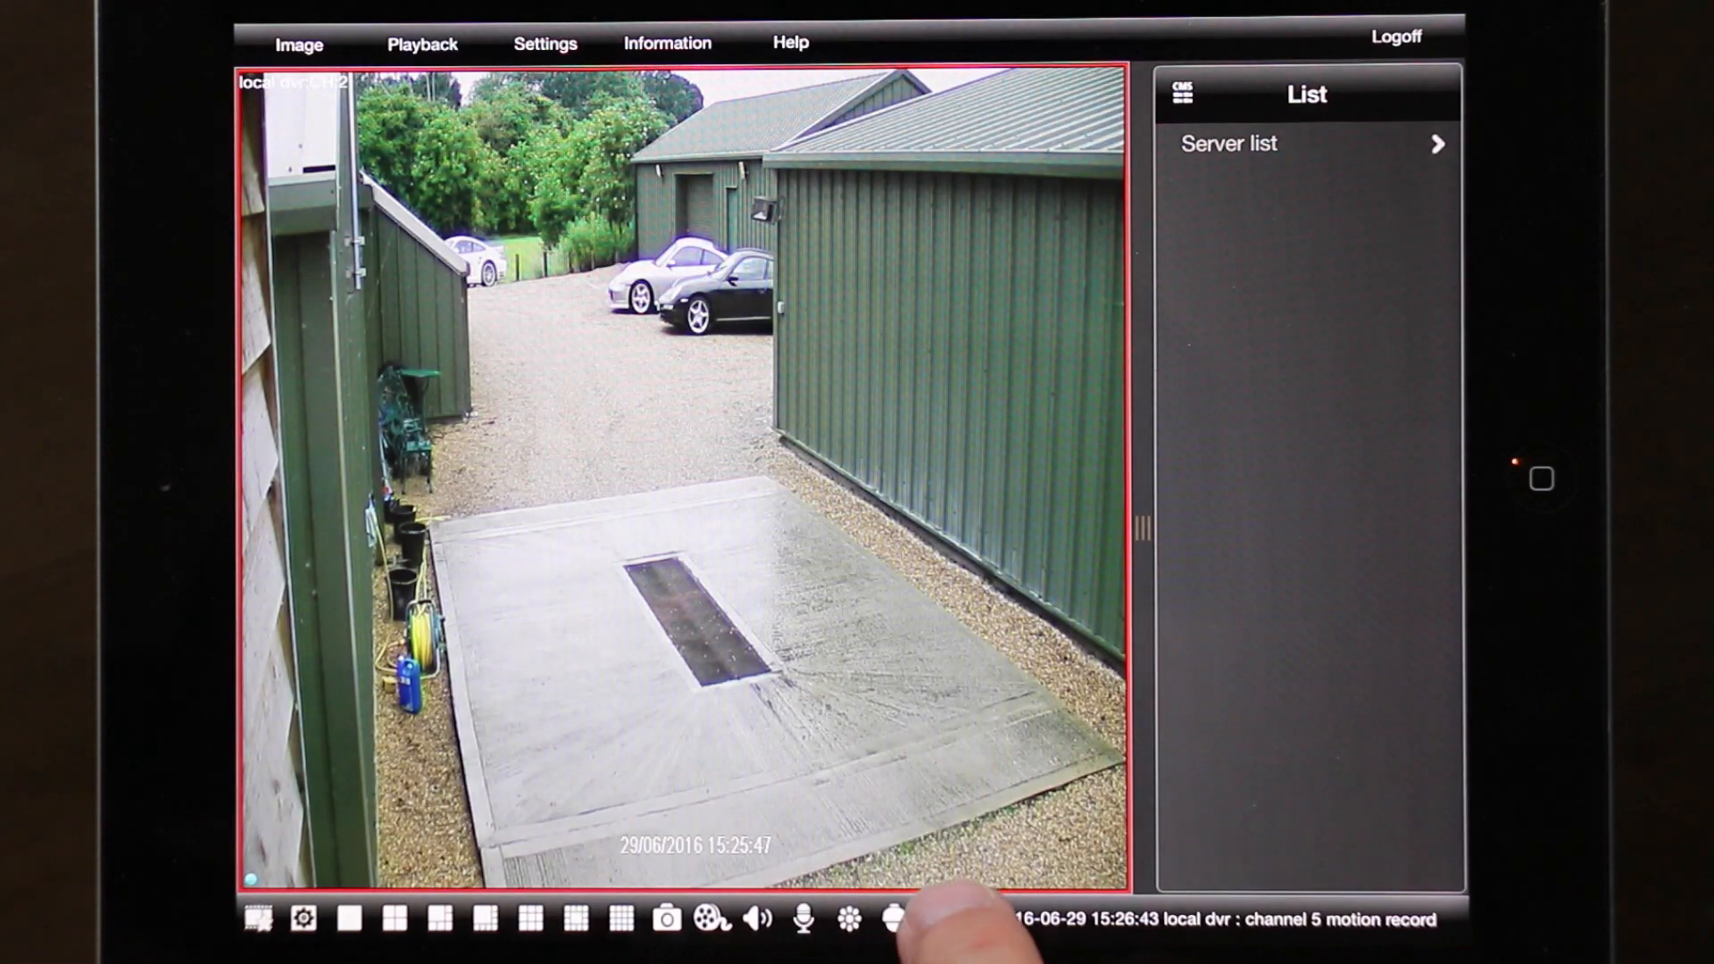